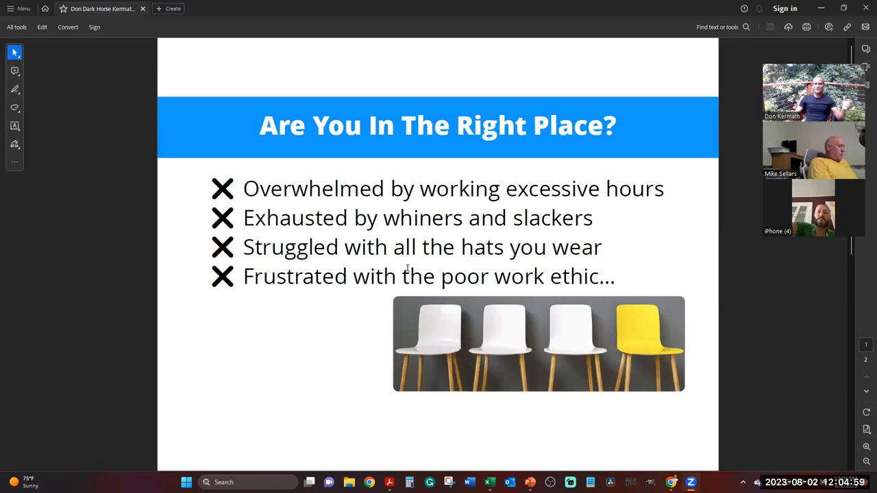
{"action": "mouse_move", "coordinate": [404, 266]}
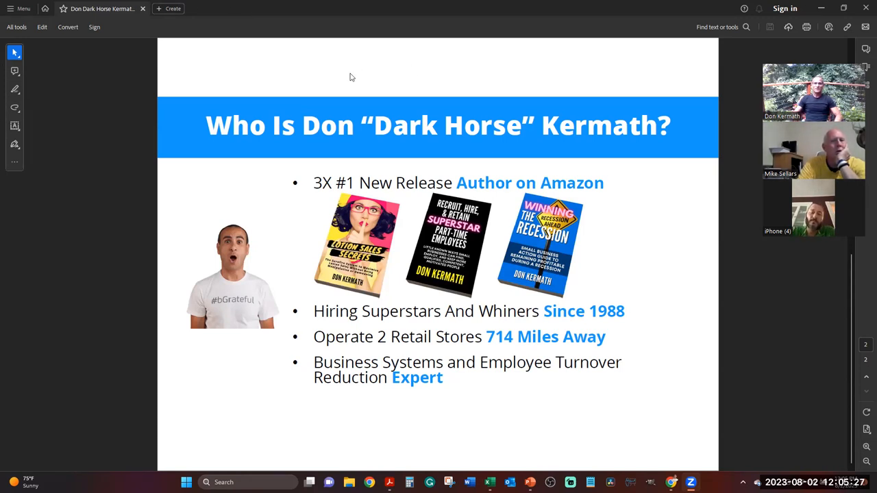
{"action": "mouse_move", "coordinate": [348, 426]}
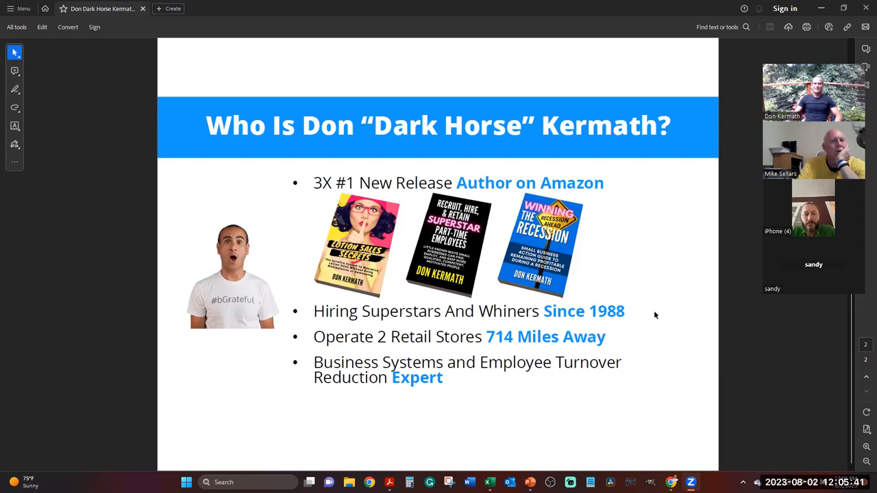
{"action": "mouse_move", "coordinate": [641, 315]}
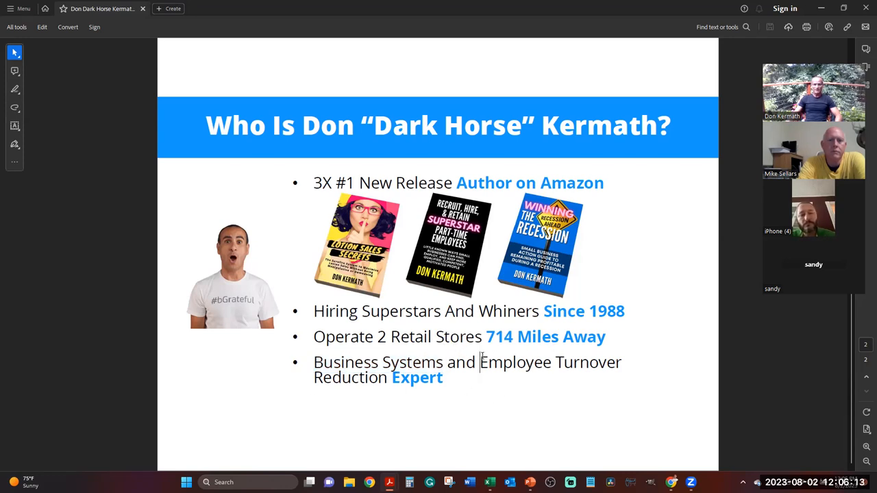
{"action": "left_click_drag", "start_coordinate": [480, 362], "coordinate": [392, 379]}
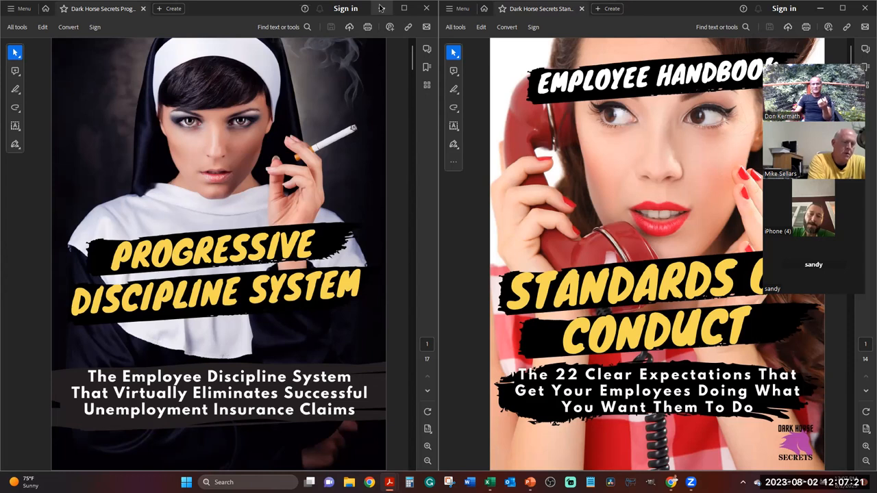
{"action": "mouse_move", "coordinate": [381, 8]}
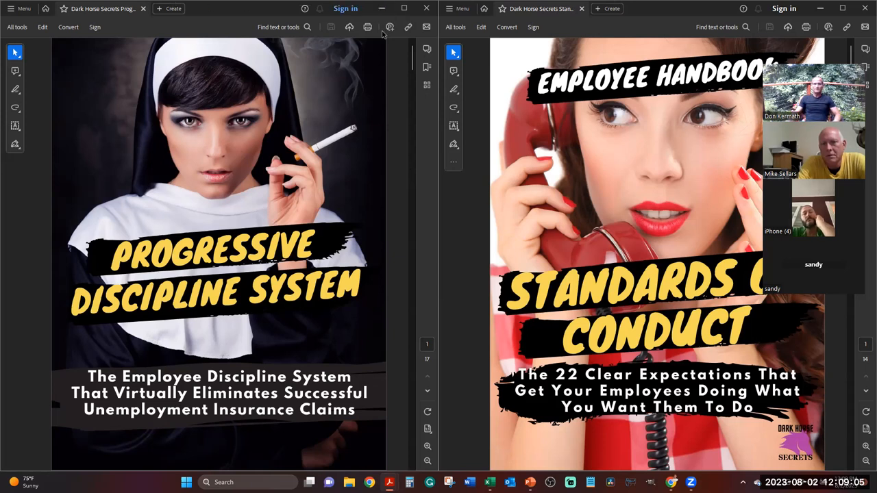
{"action": "mouse_move", "coordinate": [381, 8]}
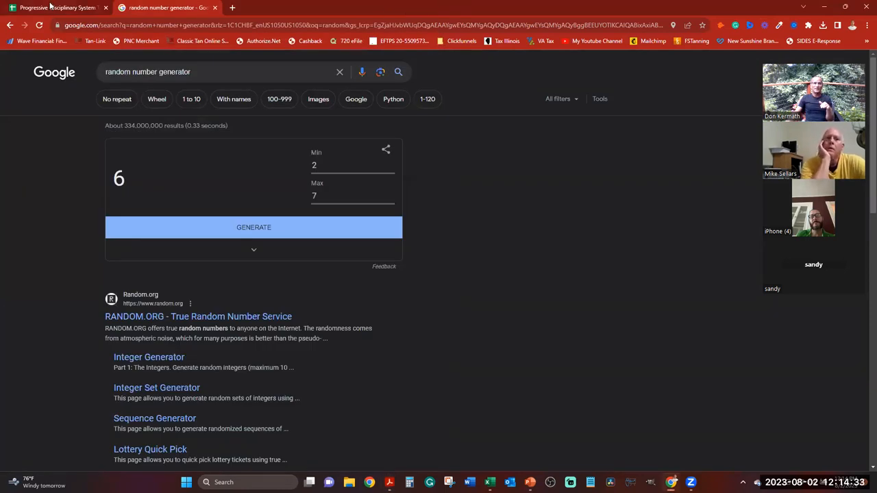
- Tour the Written Reprimand 1, Written Reprimand 2 and Standards of Conduct sheets of the workbook
{"action": "left_click", "coordinate": [55, 8]}
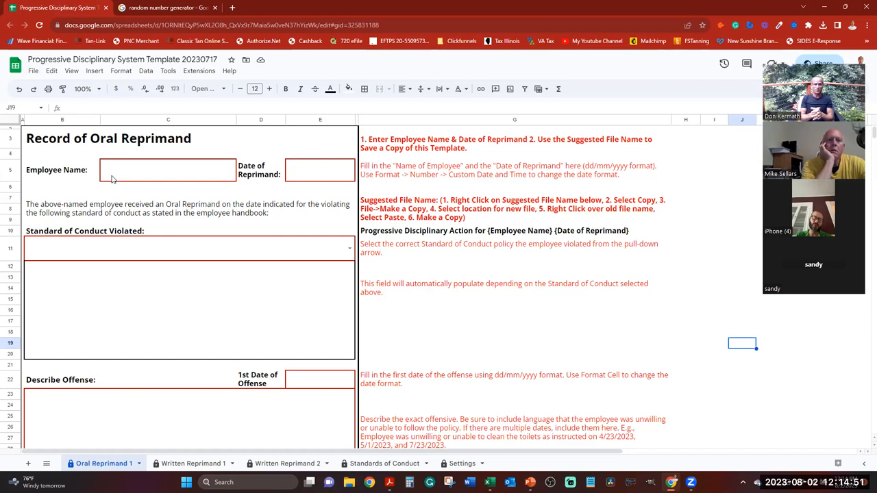
{"action": "mouse_move", "coordinate": [109, 170]}
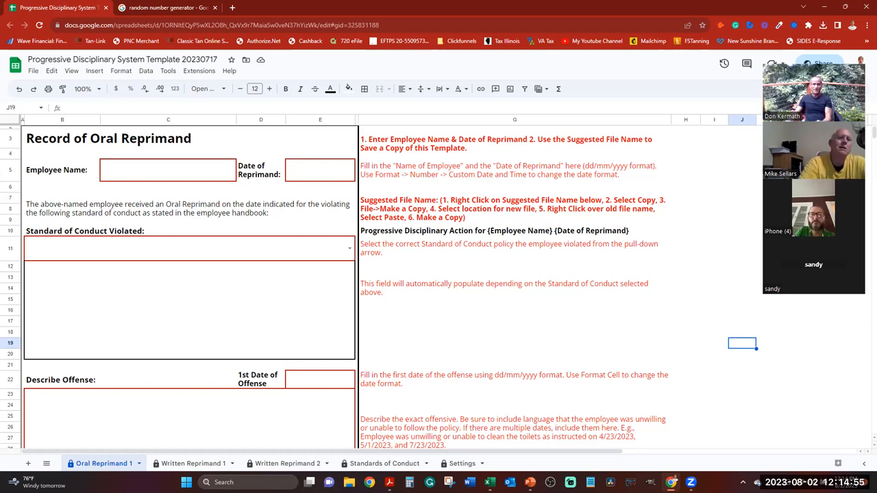
{"action": "mouse_move", "coordinate": [510, 461]}
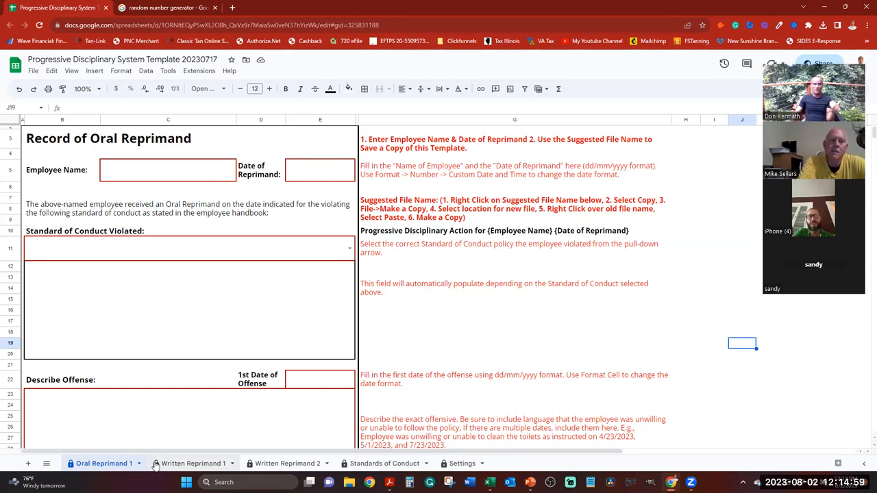
{"action": "left_click", "coordinate": [192, 463]}
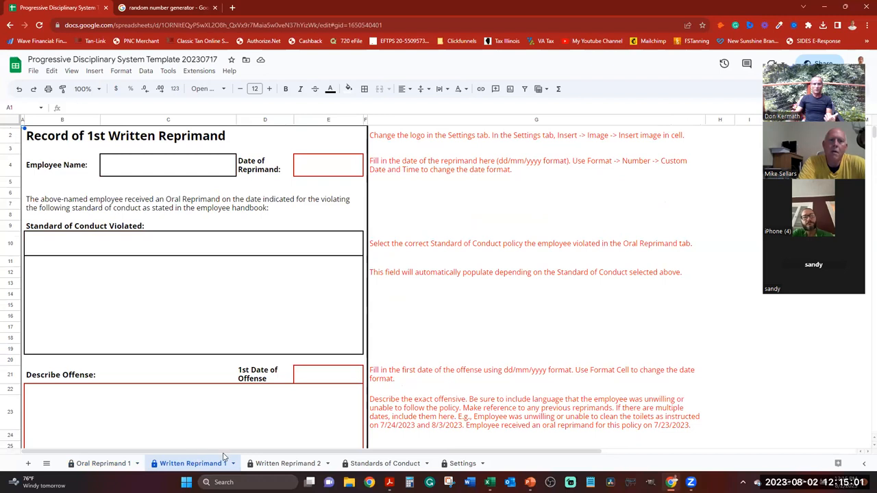
{"action": "left_click", "coordinate": [286, 463]}
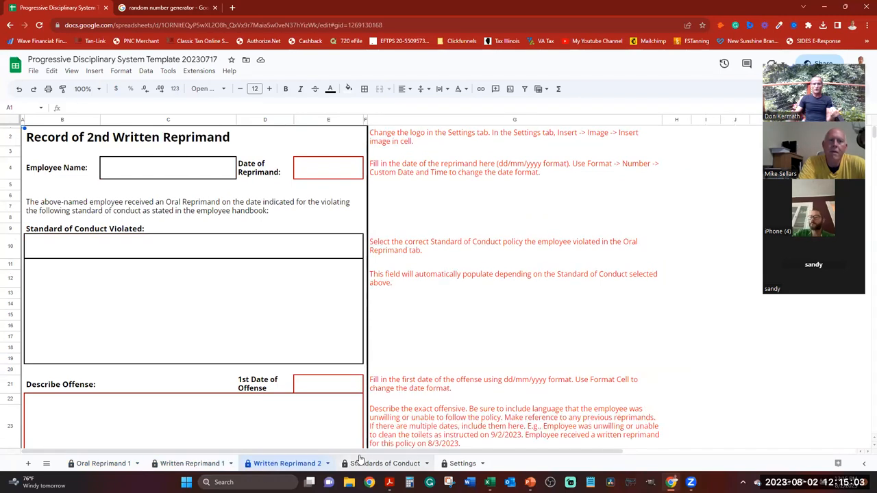
{"action": "left_click", "coordinate": [383, 463]}
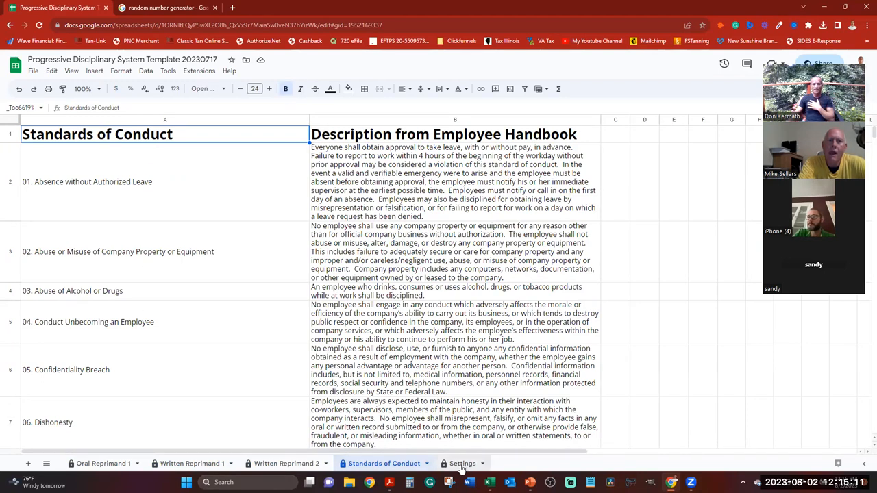
- Review the Company Logo cell on the Settings sheet
{"action": "left_click", "coordinate": [460, 463]}
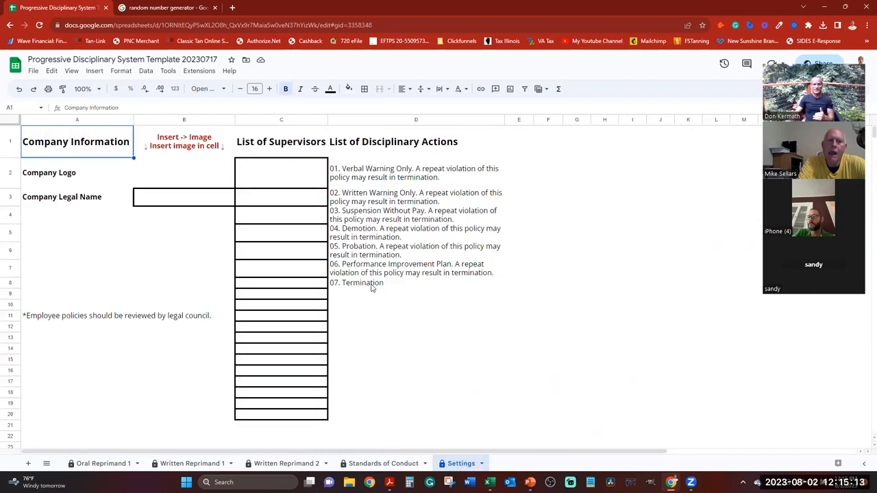
{"action": "left_click", "coordinate": [184, 173]}
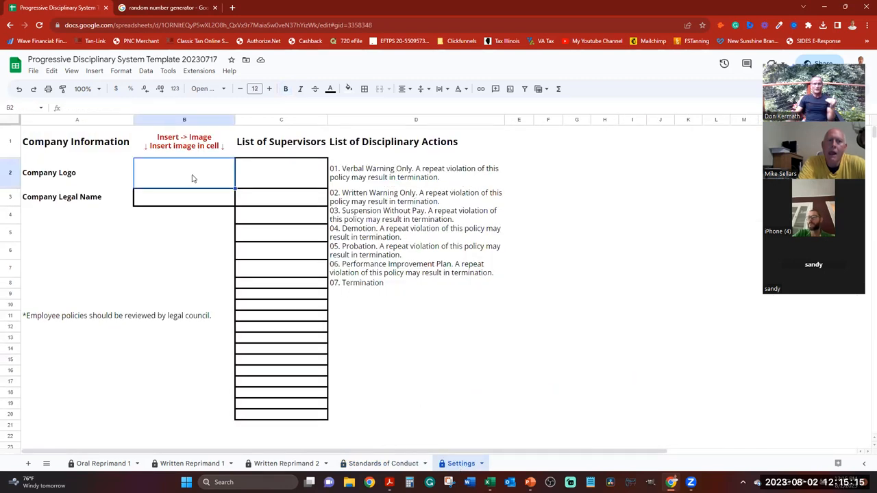
{"action": "right_click", "coordinate": [193, 178]}
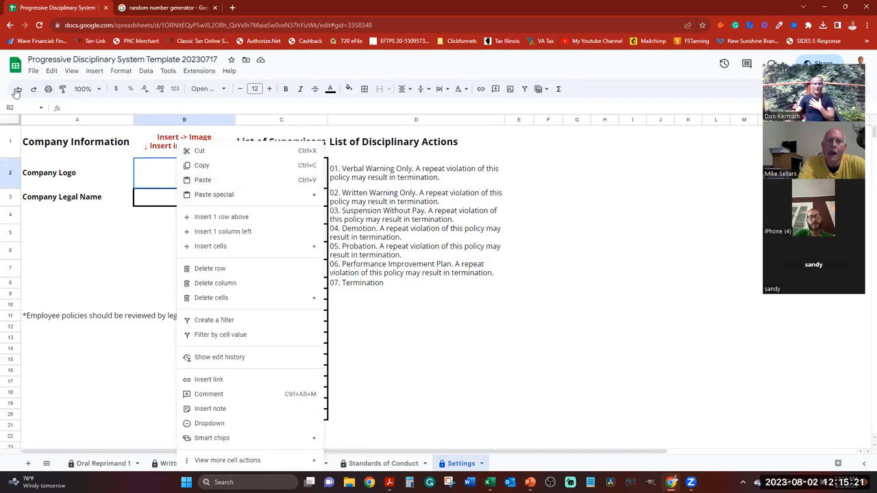
- Make a copy of the Progressive Disciplinary System Template workbook via File > Make a copy
{"action": "left_click", "coordinate": [33, 72]}
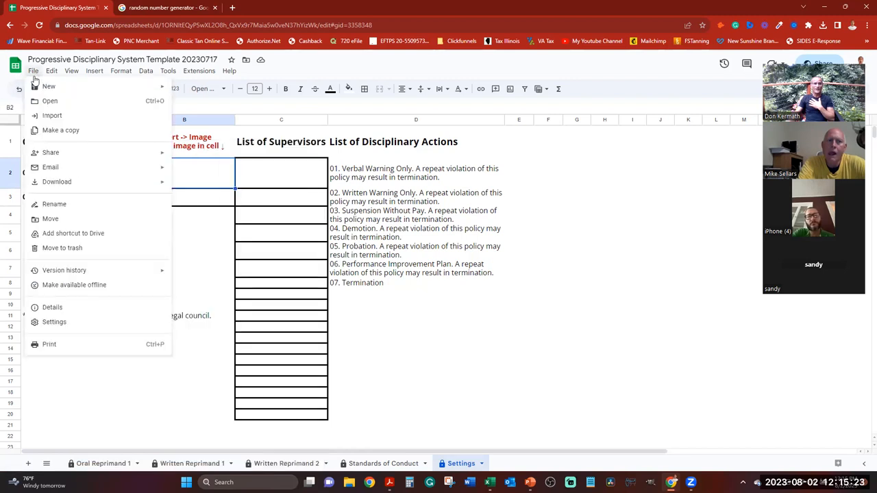
{"action": "left_click", "coordinate": [60, 130]}
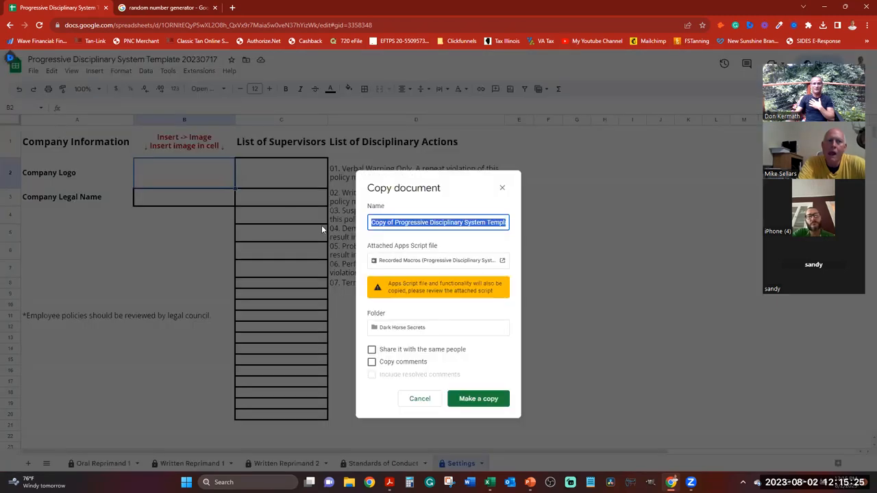
{"action": "left_click", "coordinate": [477, 399]}
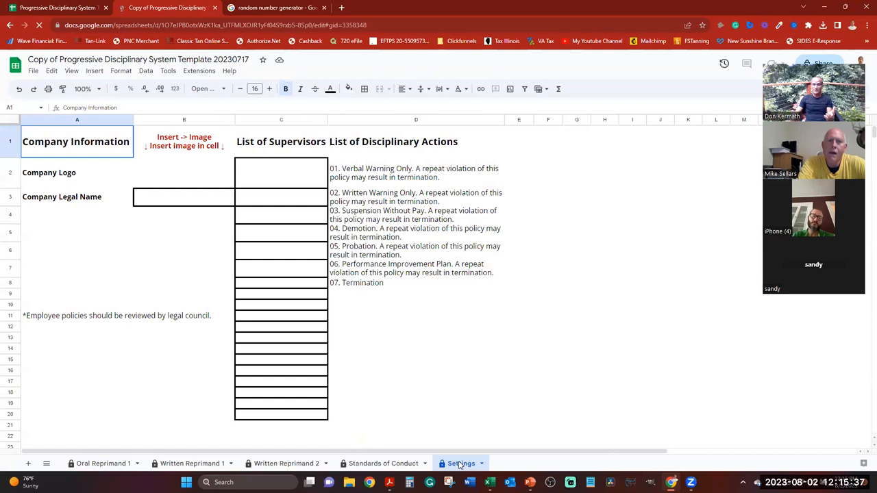
- Choose Insert image in cell for the Company Logo cell B2 of the copy
{"action": "left_click", "coordinate": [184, 172]}
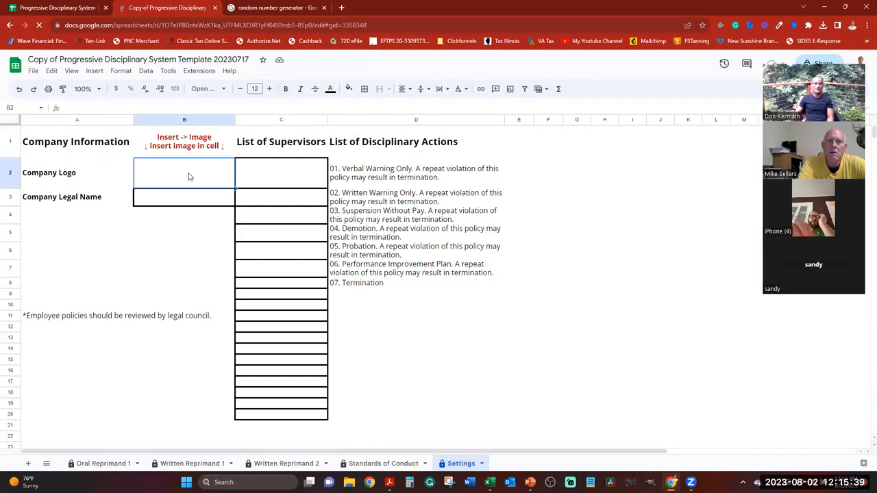
{"action": "right_click", "coordinate": [183, 177]}
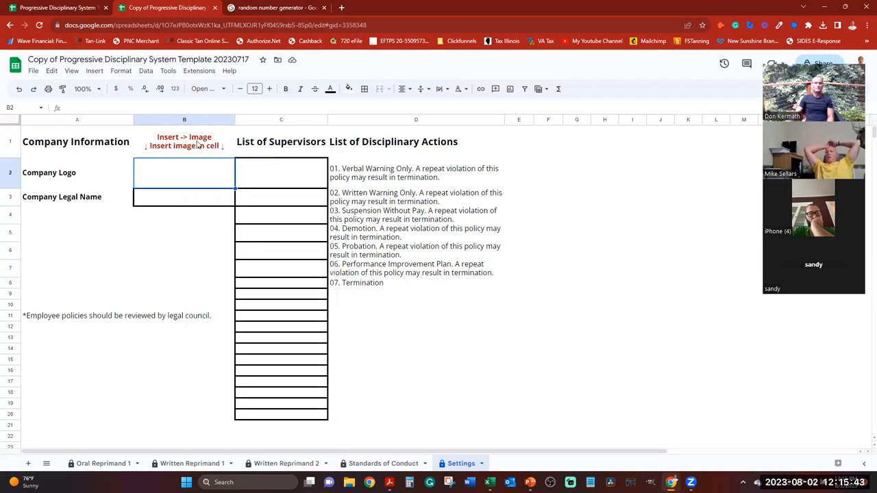
{"action": "left_click", "coordinate": [95, 71]}
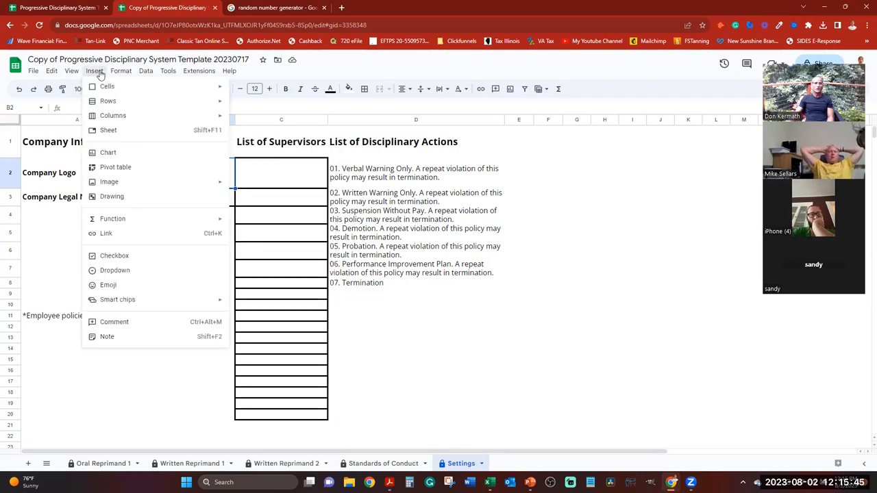
{"action": "mouse_move", "coordinate": [110, 181]}
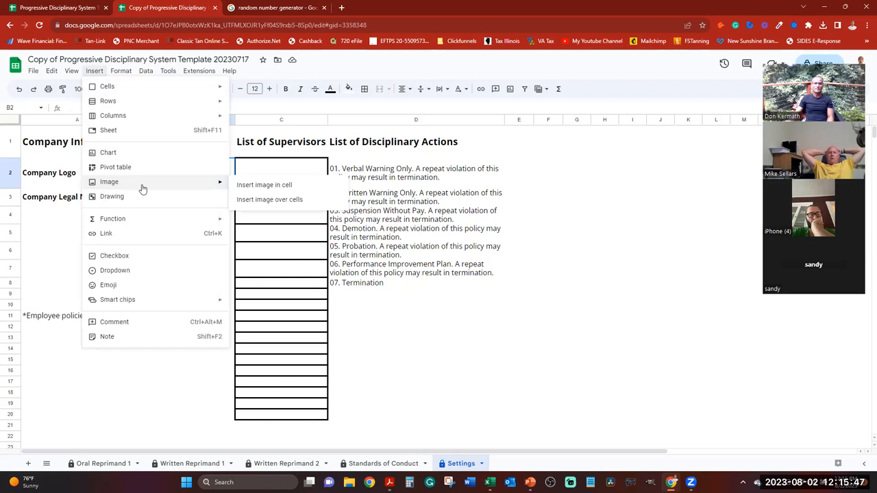
{"action": "mouse_move", "coordinate": [230, 190]}
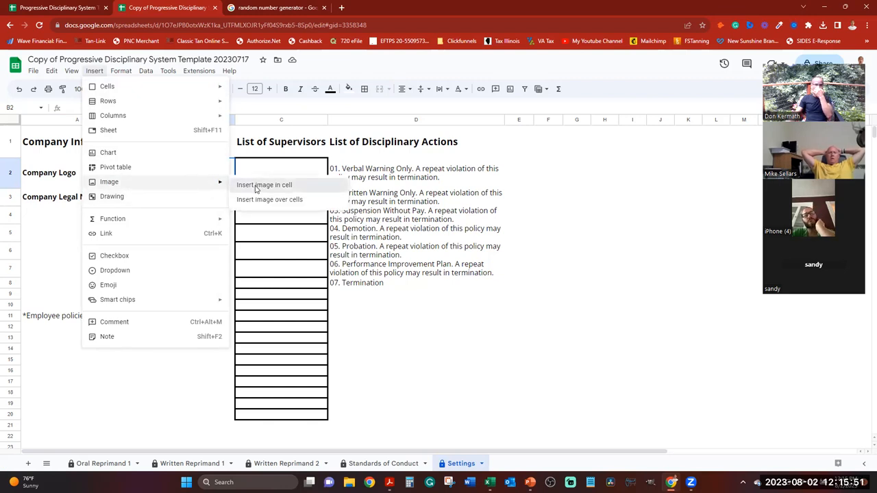
{"action": "left_click", "coordinate": [263, 185]}
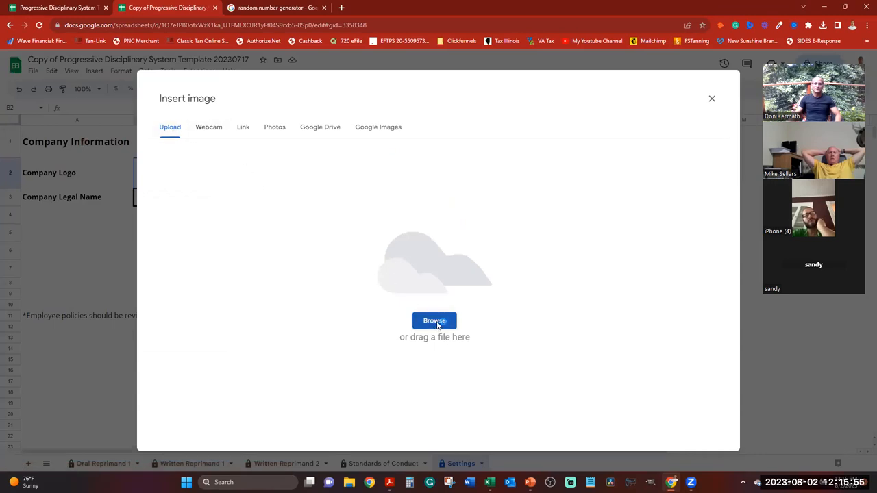
- Browse the computer to the Marketing logo folder for the upload
{"action": "left_click", "coordinate": [433, 320]}
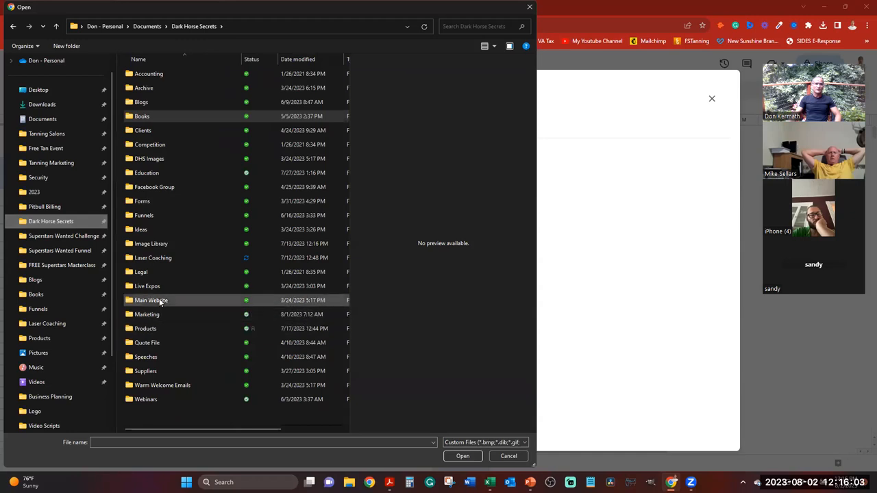
{"action": "mouse_move", "coordinate": [170, 258]}
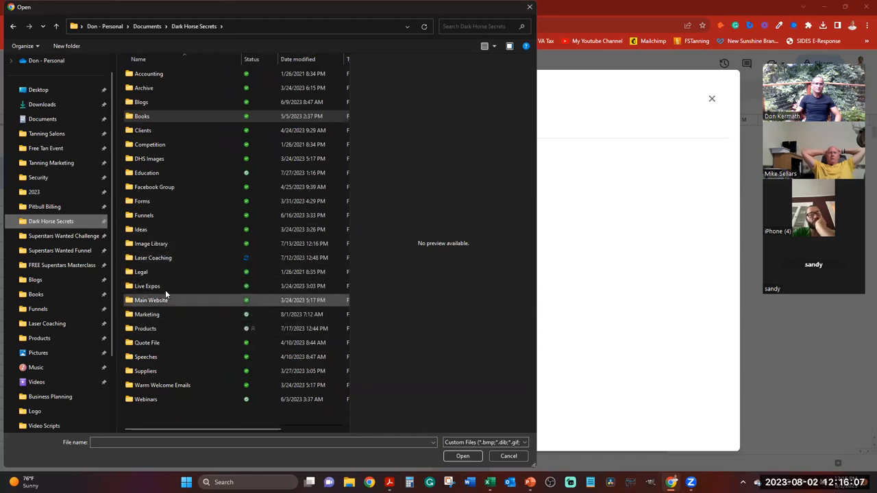
{"action": "left_click", "coordinate": [147, 343]}
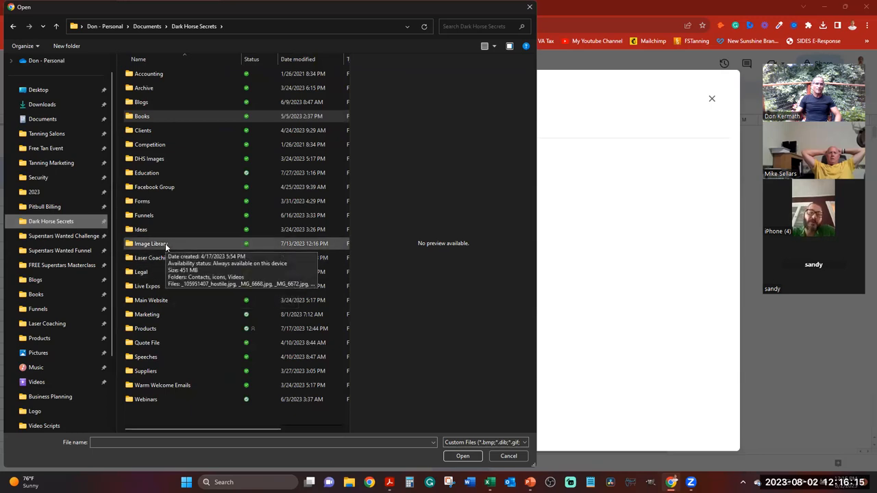
{"action": "double_click", "coordinate": [147, 314]}
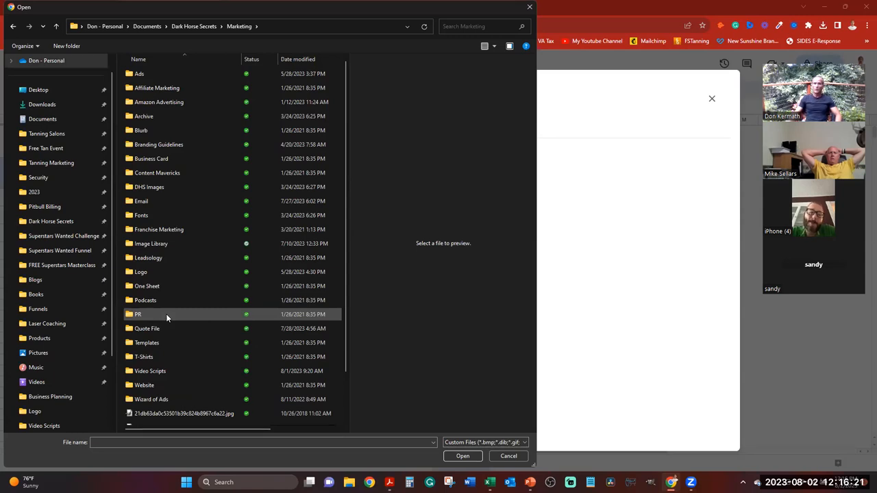
{"action": "mouse_move", "coordinate": [172, 301]}
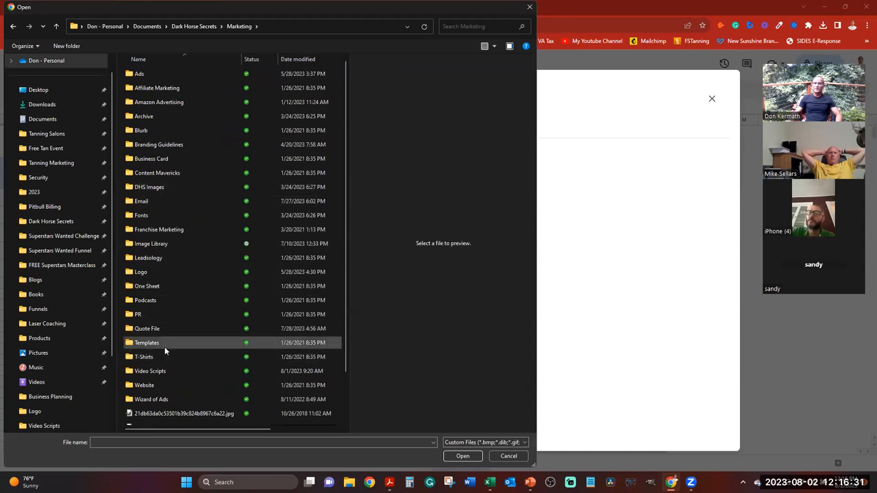
{"action": "mouse_move", "coordinate": [147, 343]}
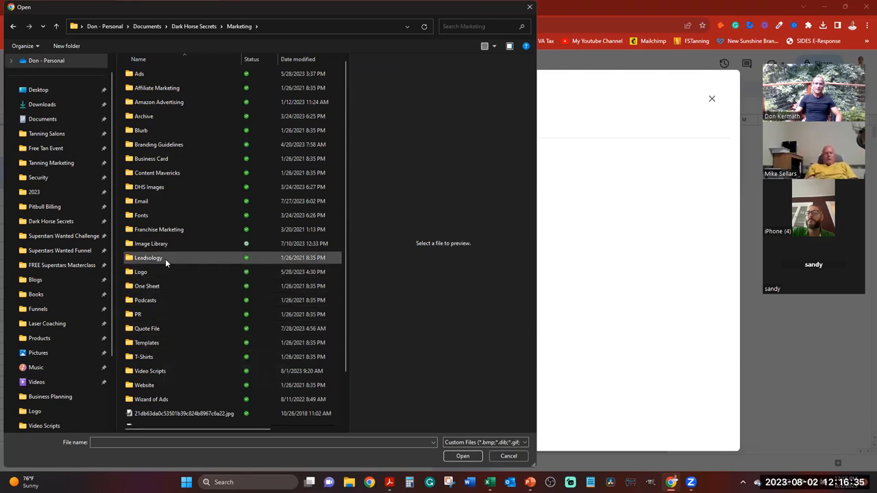
{"action": "mouse_move", "coordinate": [148, 258]}
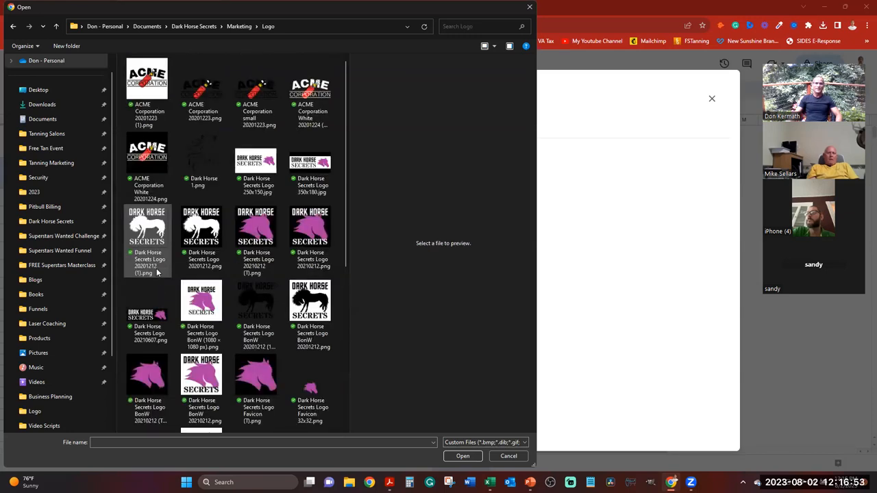
- Pick the ACME Corporation logo file and insert it into the Company Logo cell
{"action": "left_click", "coordinate": [146, 158]}
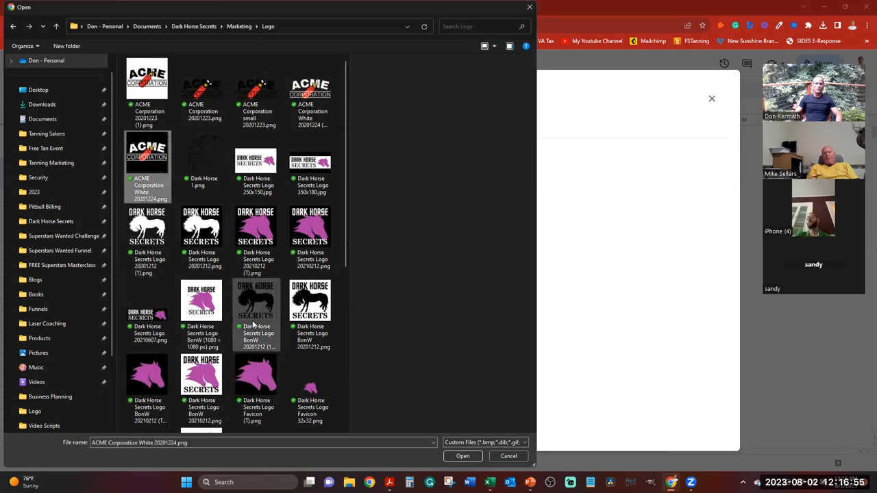
{"action": "mouse_move", "coordinate": [255, 336]}
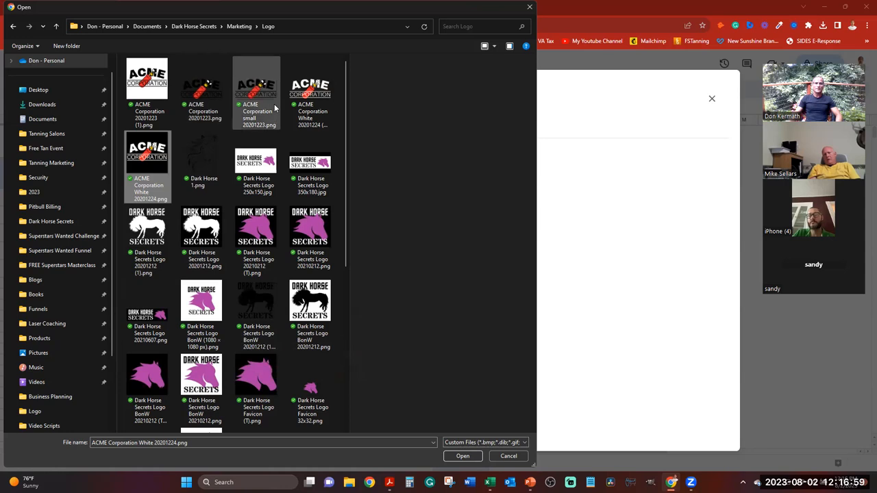
{"action": "left_click", "coordinate": [310, 94]}
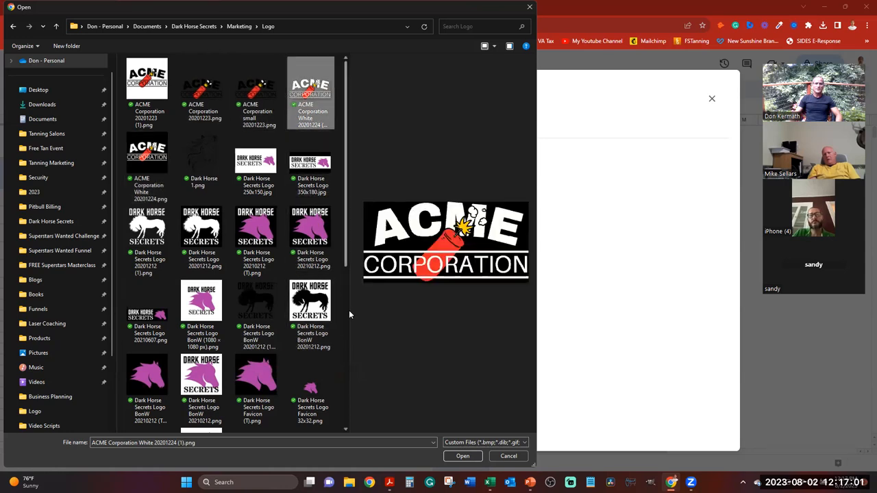
{"action": "scroll", "scroll_direction": "down", "scroll_amount": 3}
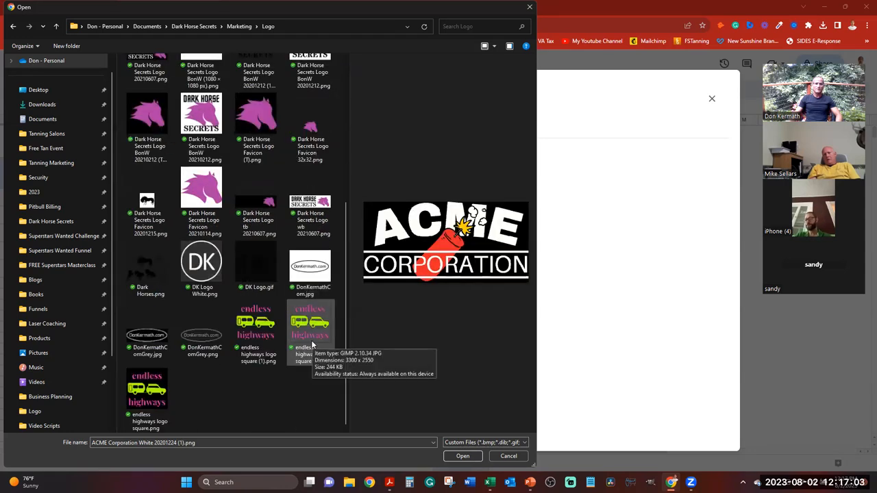
{"action": "scroll", "scroll_direction": "up", "scroll_amount": 3}
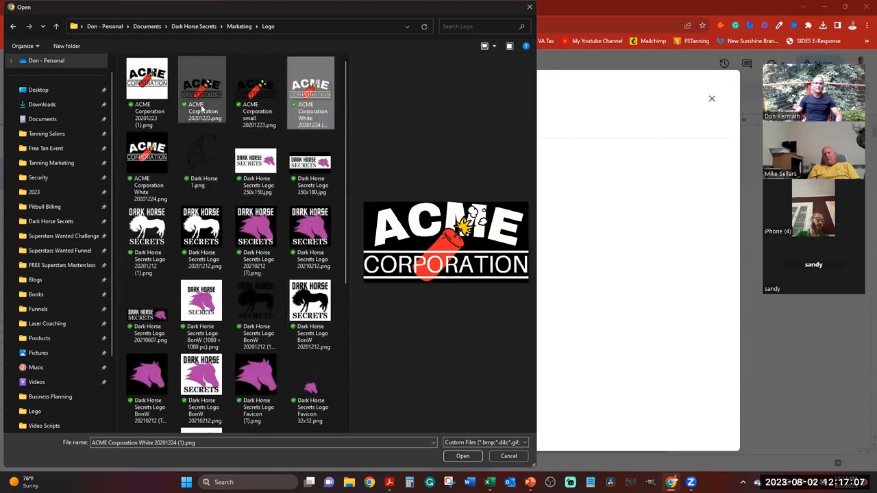
{"action": "left_click", "coordinate": [202, 83]}
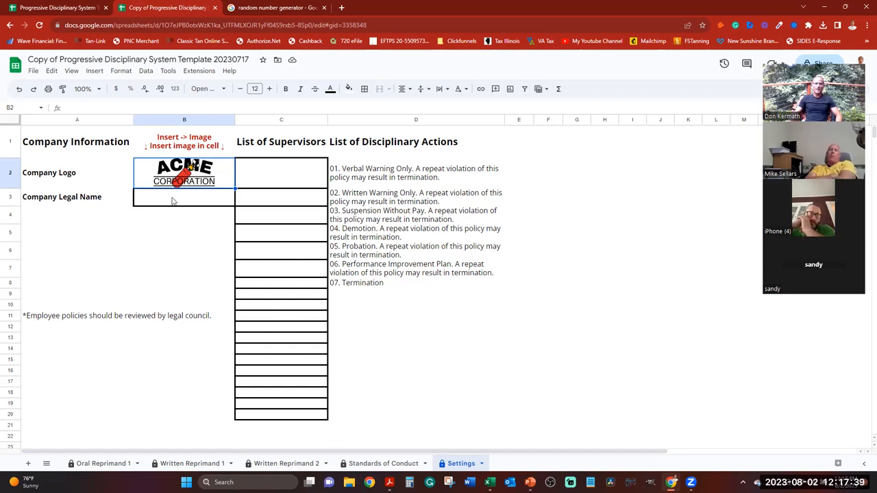
- Enter Acme Corp as the Company Legal Name, then move to the Oral Reprimand 1 sheet
{"action": "left_click", "coordinate": [183, 198]}
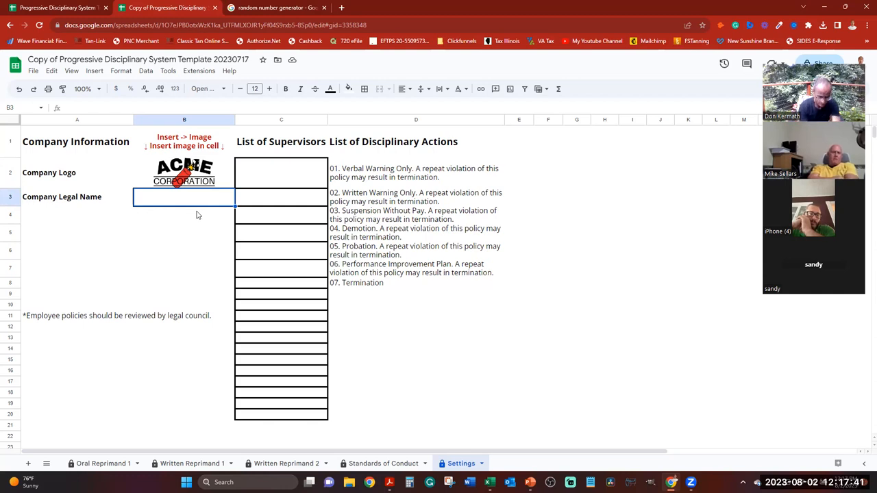
{"action": "type", "text": "Acme C"}
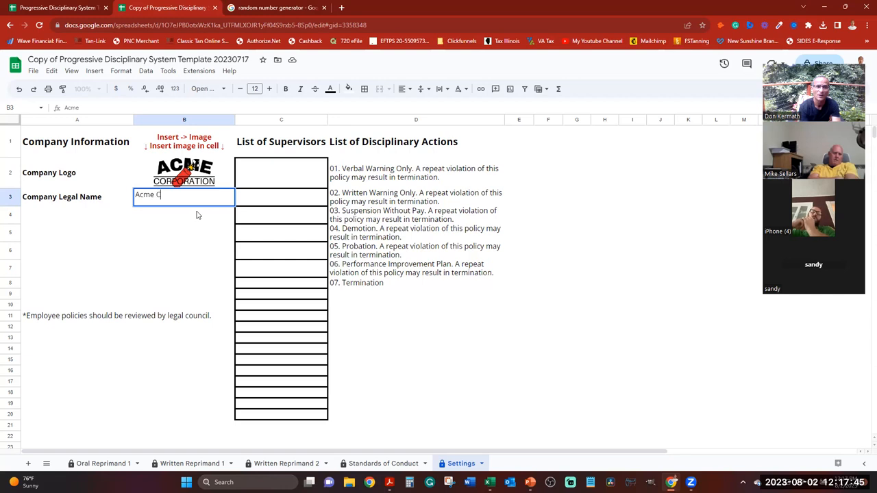
{"action": "type", "text": "orp"}
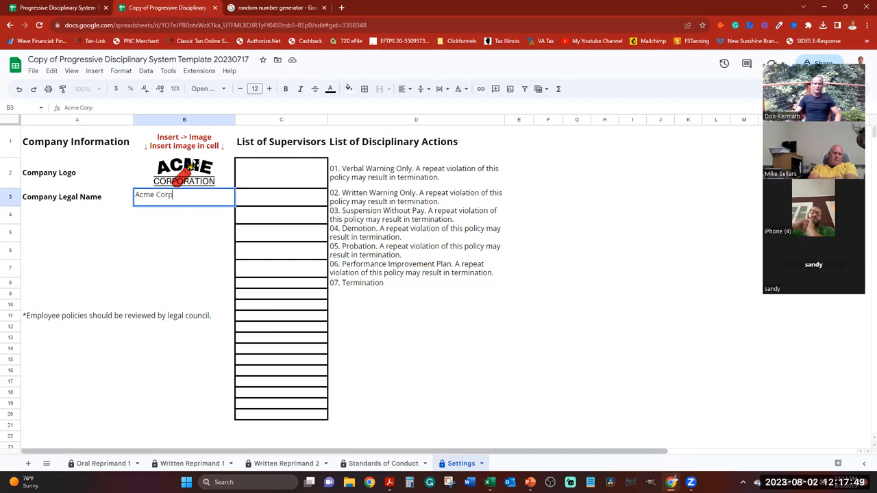
{"action": "left_click", "coordinate": [102, 463]}
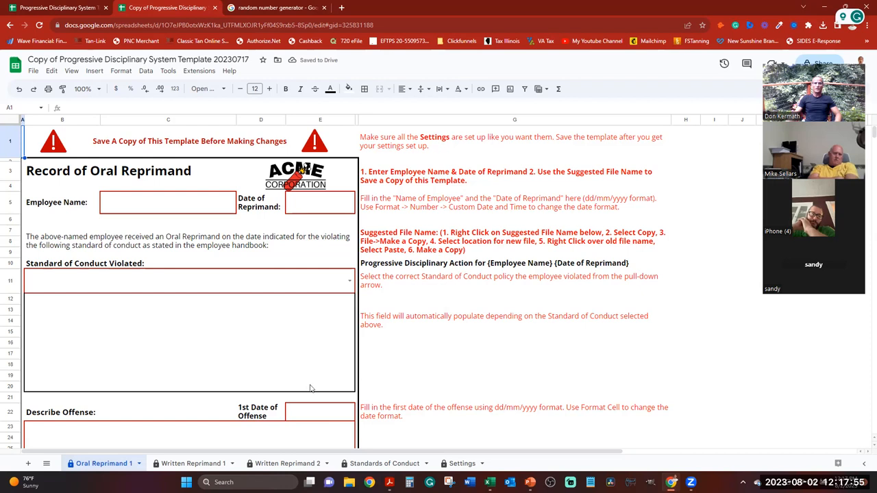
- Fill in employee name Mary Jane and reprimand date 8/2/2023 on the oral reprimand form
{"action": "left_click", "coordinate": [168, 203]}
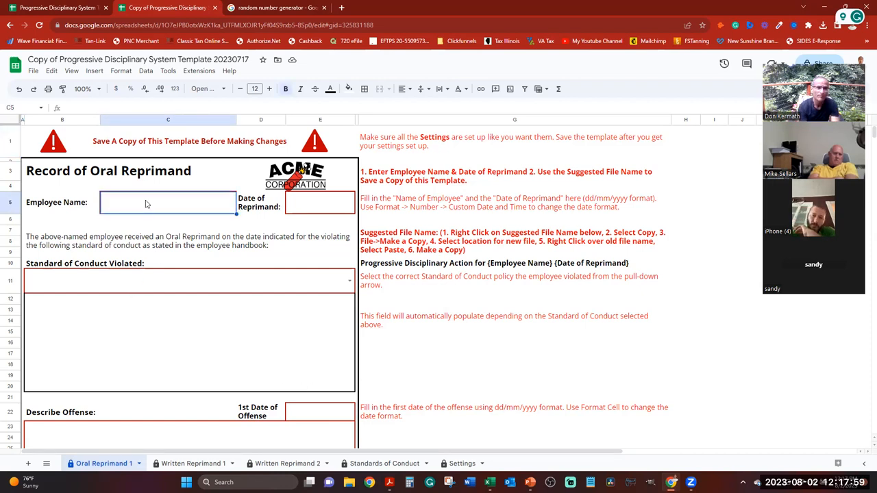
{"action": "type", "text": "May"}
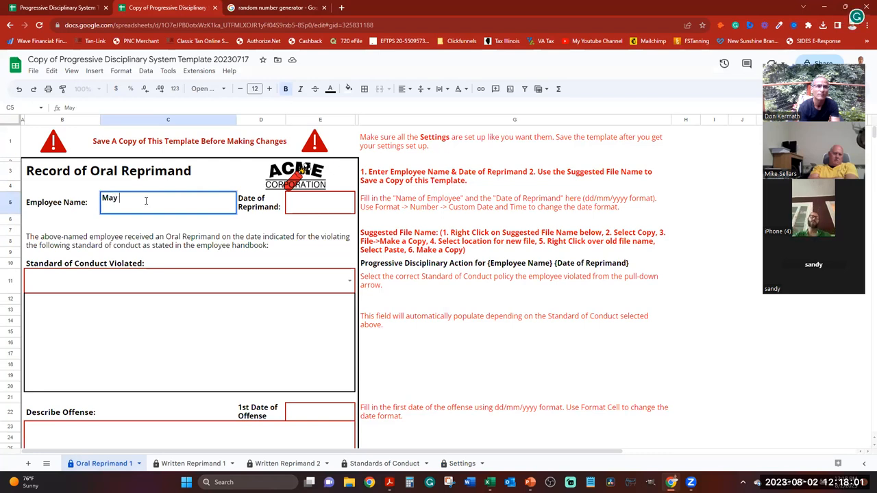
{"action": "key", "text": "Backspace"}
{"action": "type", "text": "ry Jane"}
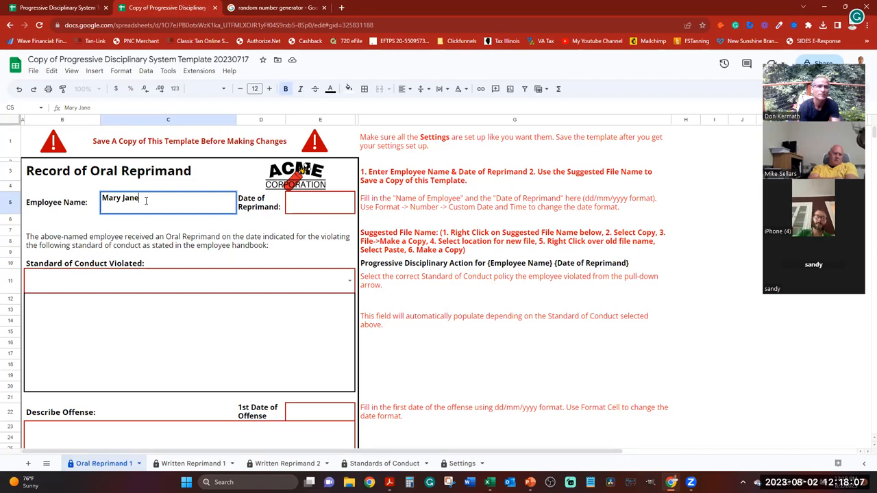
{"action": "left_click", "coordinate": [321, 203]}
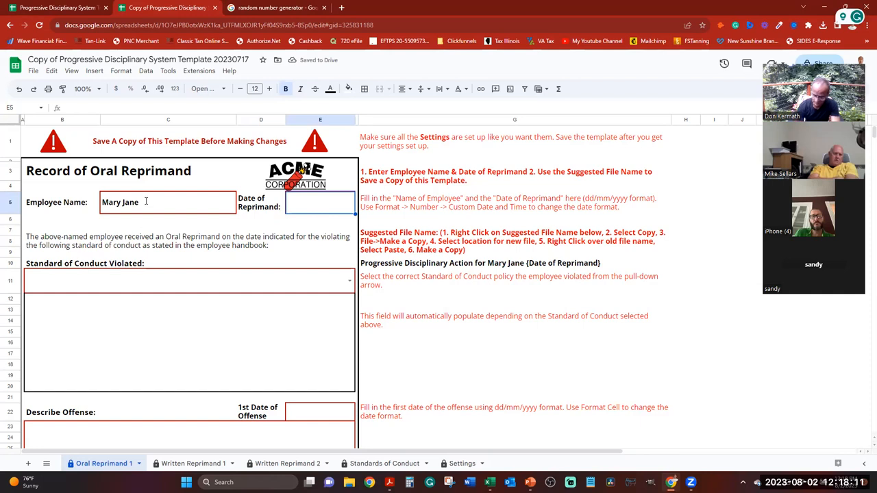
{"action": "type", "text": "8/2/"}
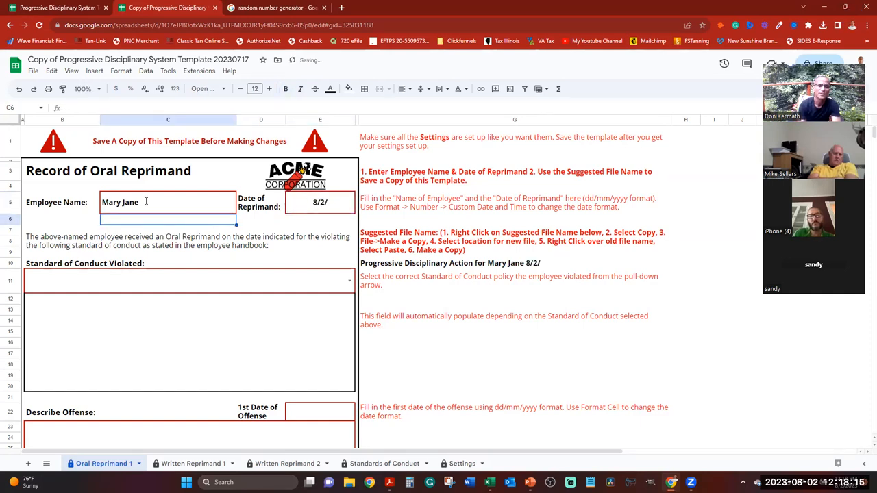
{"action": "left_click", "coordinate": [321, 202]}
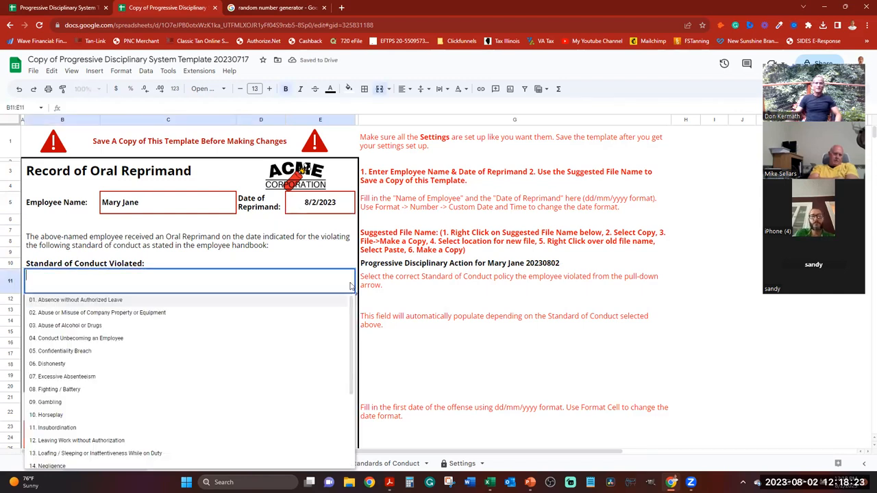
- Select 06. Dishonesty as the violated standard of conduct
{"action": "scroll", "scroll_direction": "down", "scroll_amount": 3}
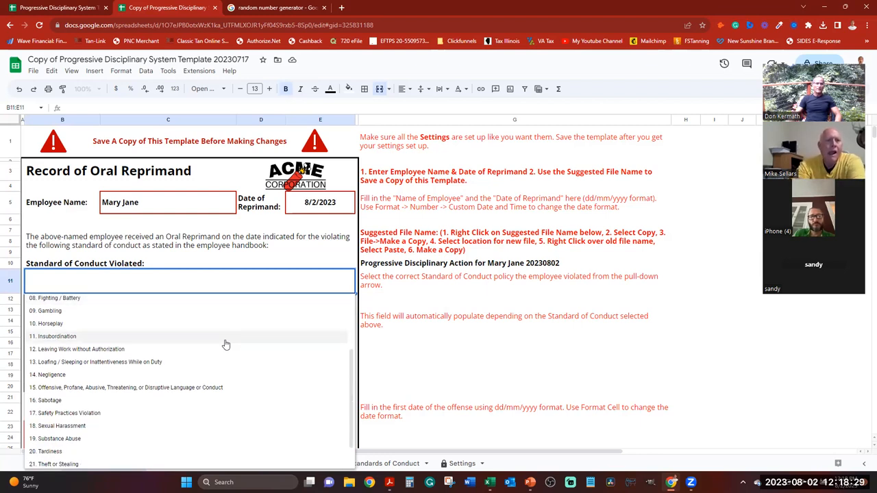
{"action": "mouse_move", "coordinate": [225, 349]}
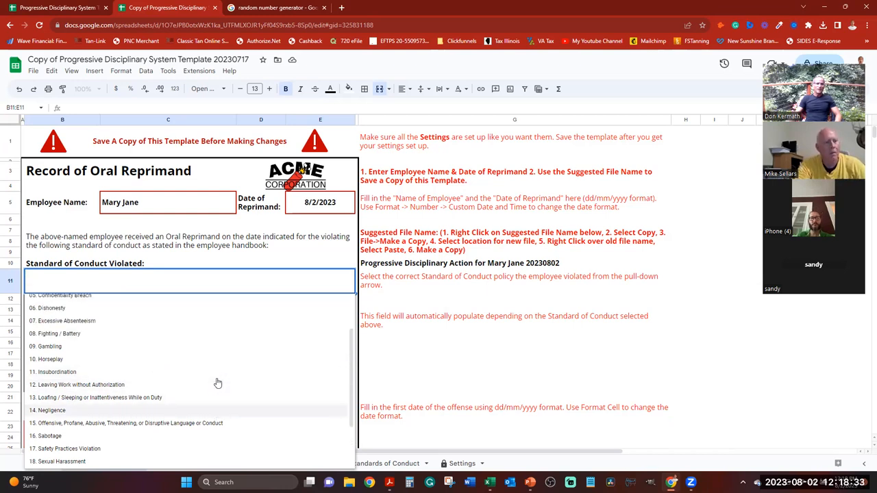
{"action": "left_click", "coordinate": [66, 307]}
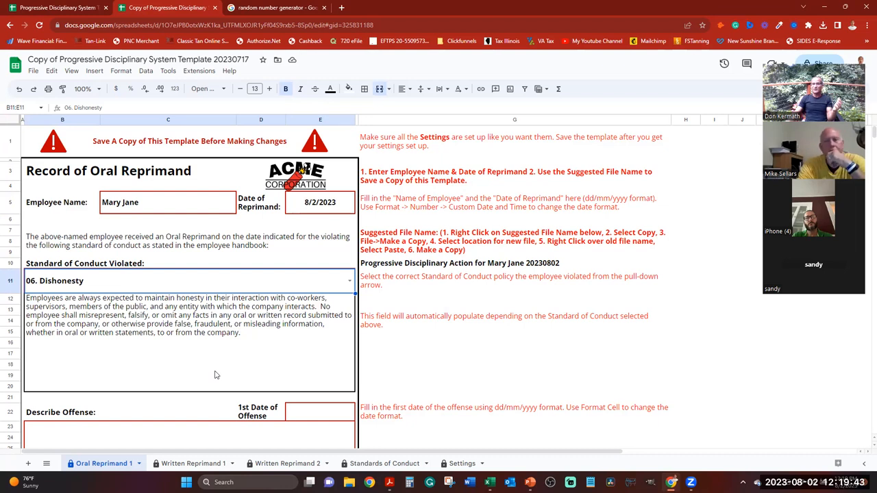
- Enter 8/1/2023 as the 1st Date of Offense
{"action": "scroll", "scroll_direction": "down", "scroll_amount": 3}
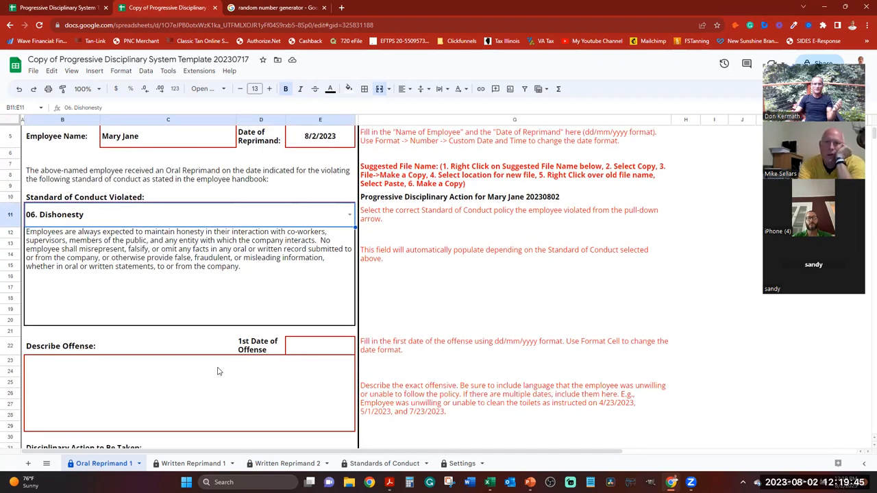
{"action": "left_click", "coordinate": [318, 346]}
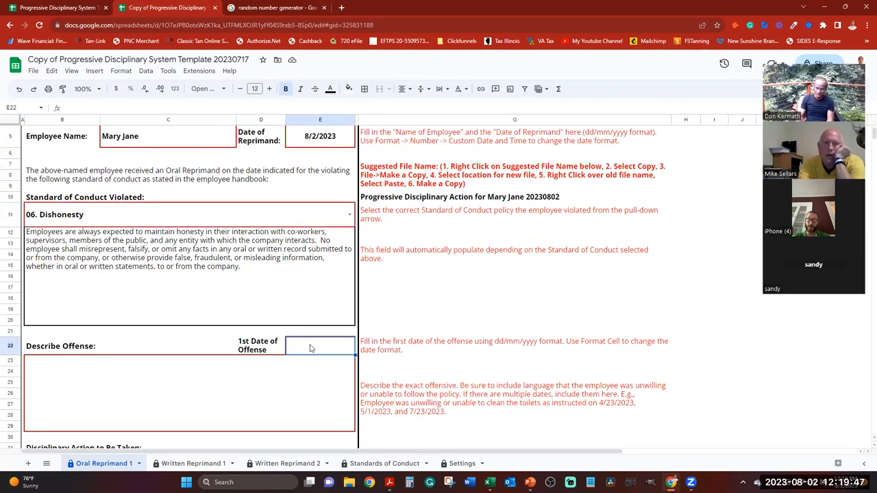
{"action": "type", "text": "8/1/2023"}
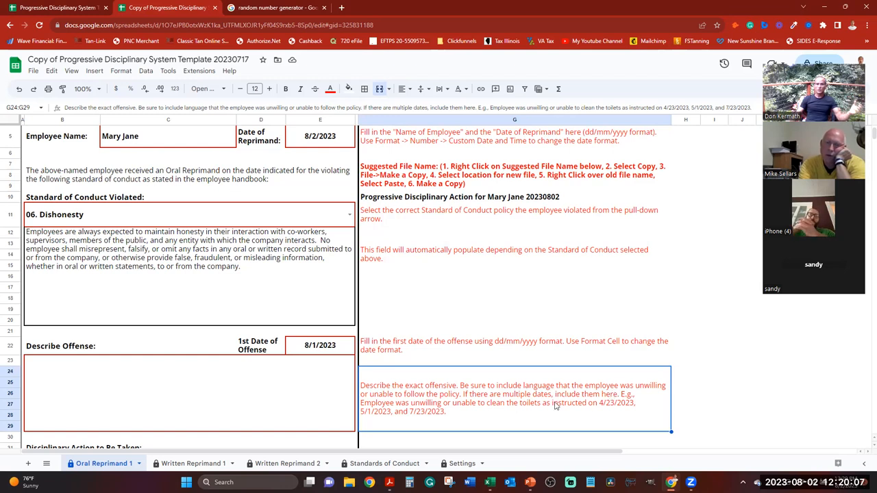
{"action": "mouse_move", "coordinate": [471, 414]}
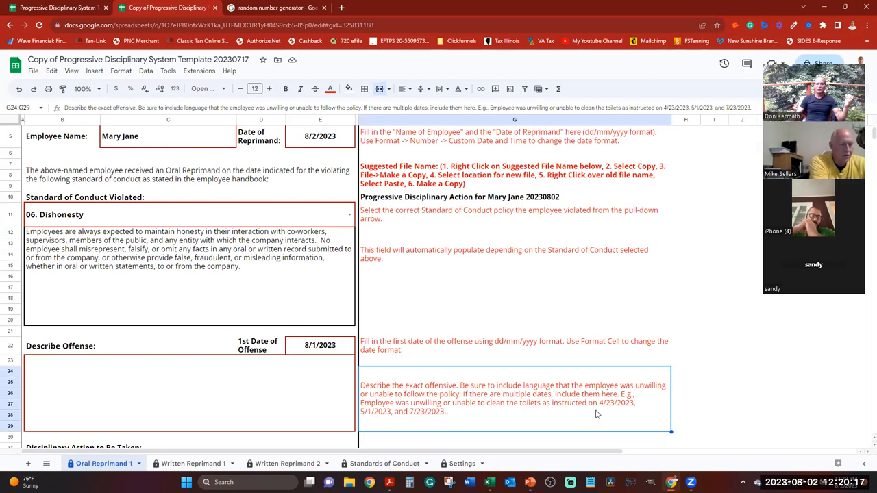
{"action": "mouse_move", "coordinate": [631, 408]}
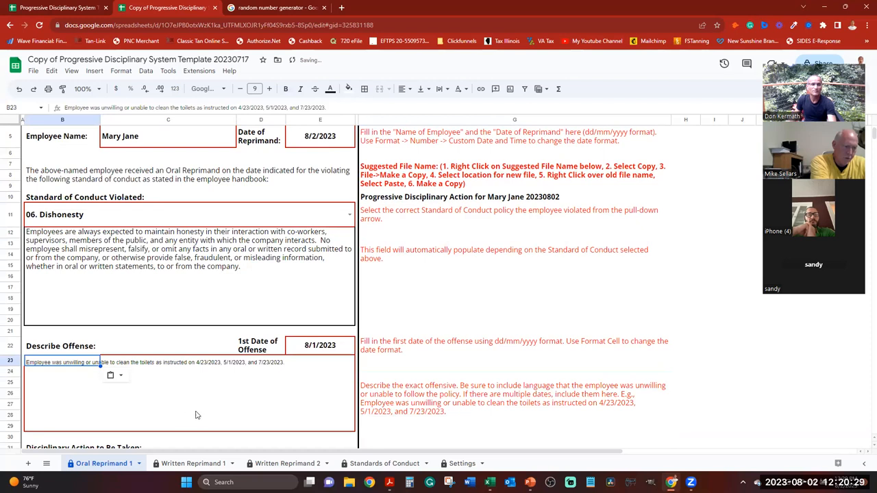
- Choose '01. Verbal Warning Only' as the disciplinary action to be taken
{"action": "scroll", "scroll_direction": "down", "scroll_amount": 3}
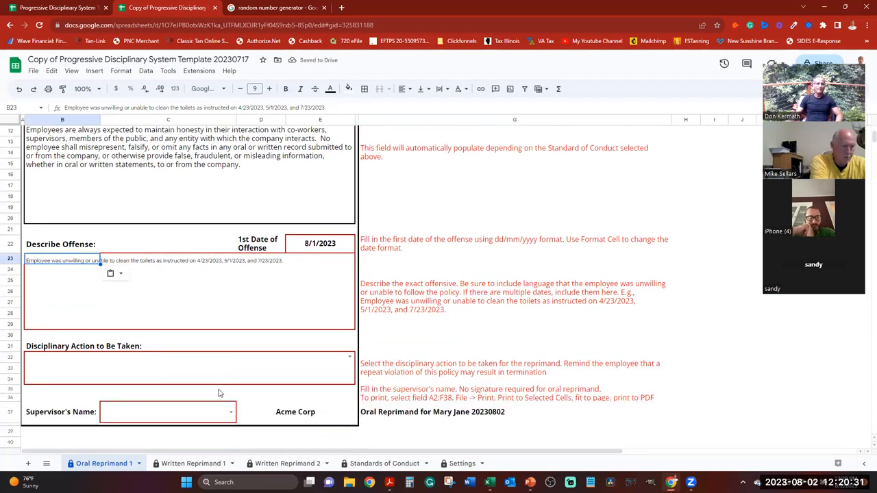
{"action": "left_click", "coordinate": [189, 368]}
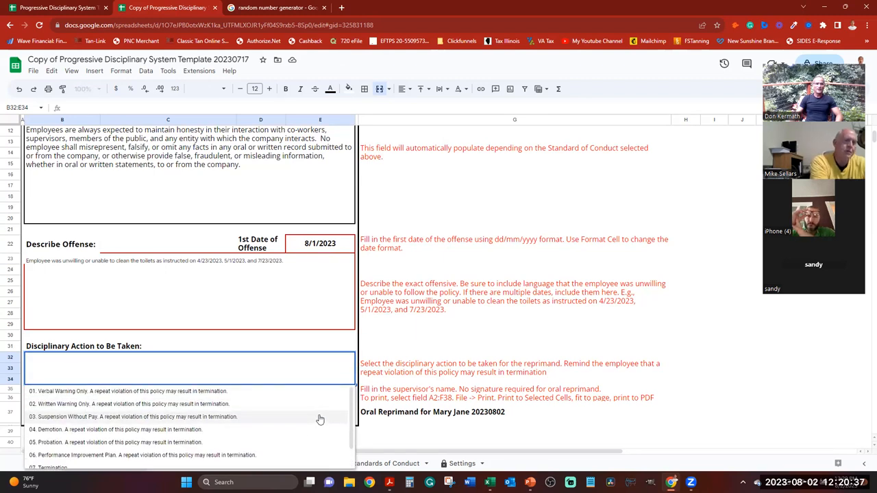
{"action": "scroll", "scroll_direction": "down", "scroll_amount": 3}
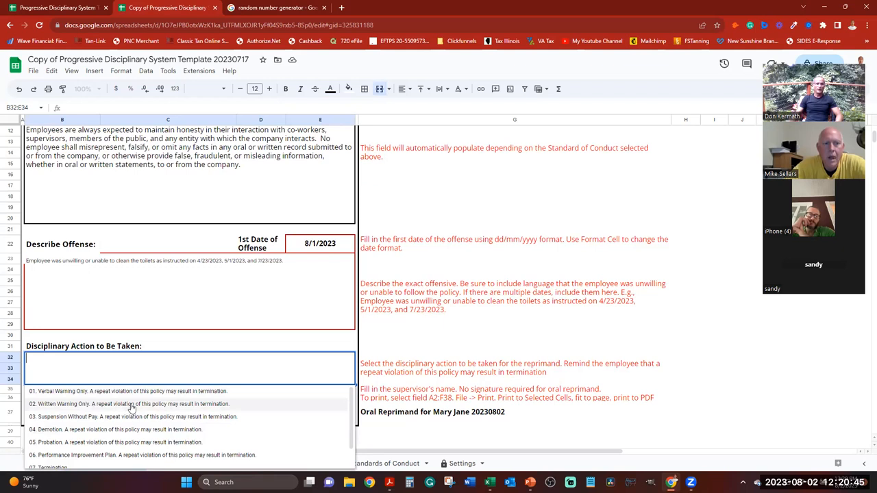
{"action": "scroll", "scroll_direction": "down", "scroll_amount": 3}
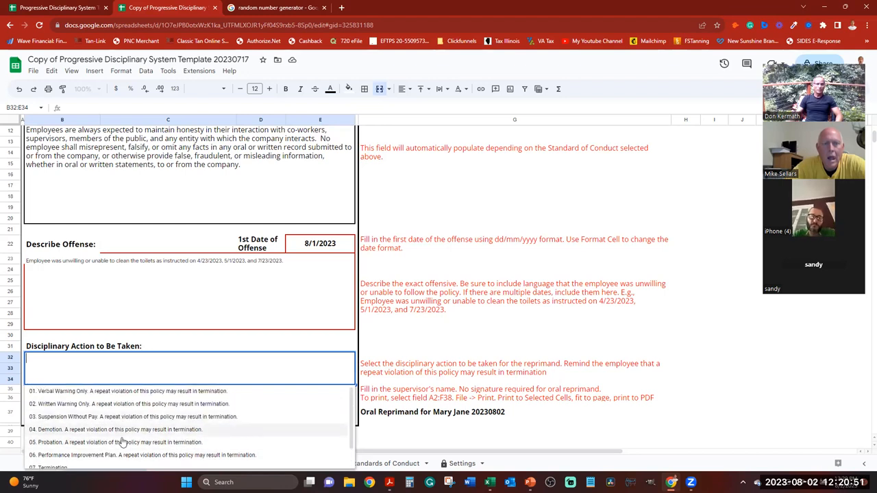
{"action": "mouse_move", "coordinate": [116, 417]}
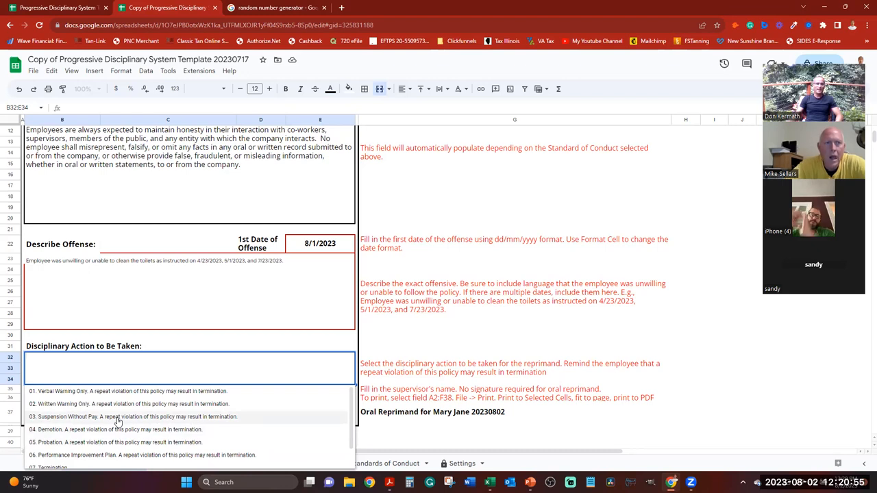
{"action": "mouse_move", "coordinate": [137, 433]}
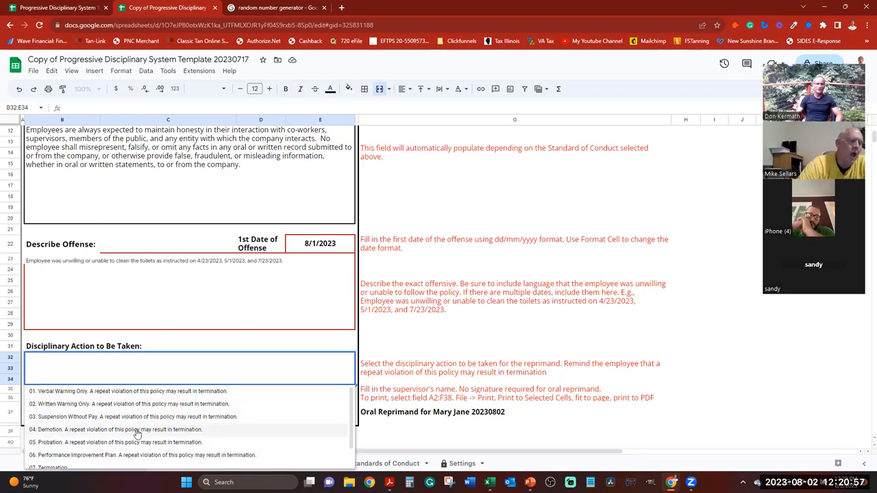
{"action": "left_click", "coordinate": [129, 391]}
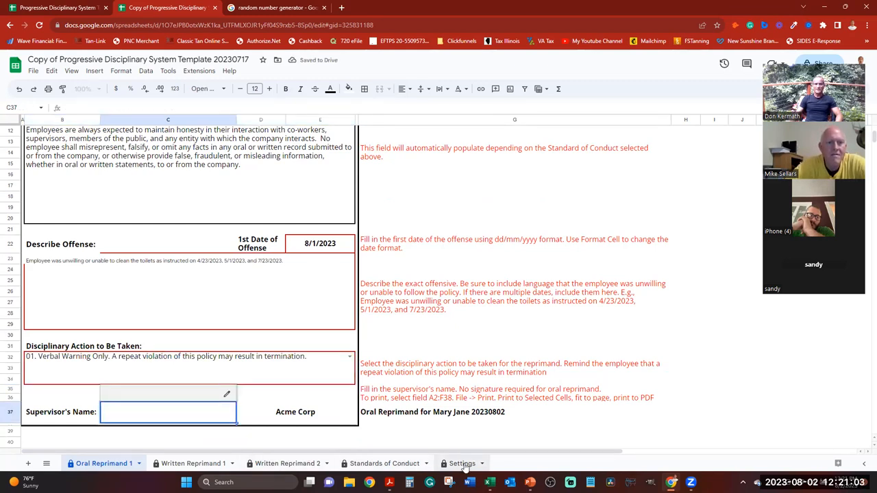
{"action": "left_click", "coordinate": [460, 463]}
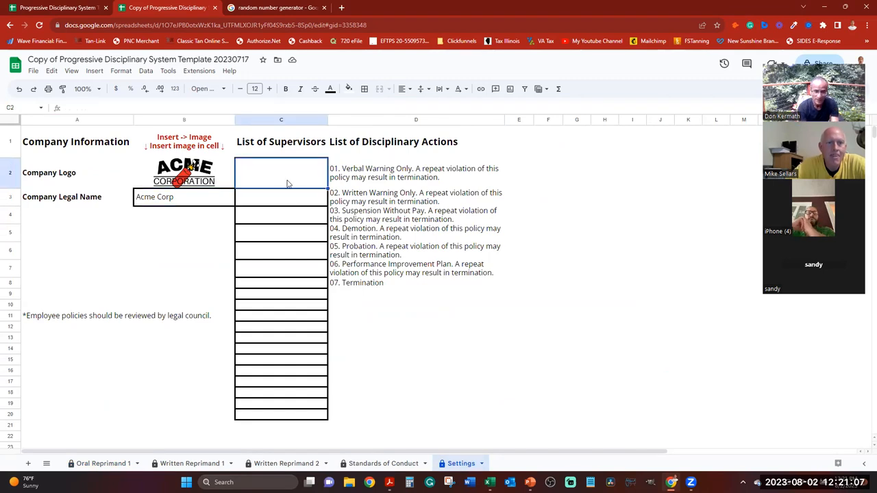
{"action": "type", "text": "Mike McCarty"}
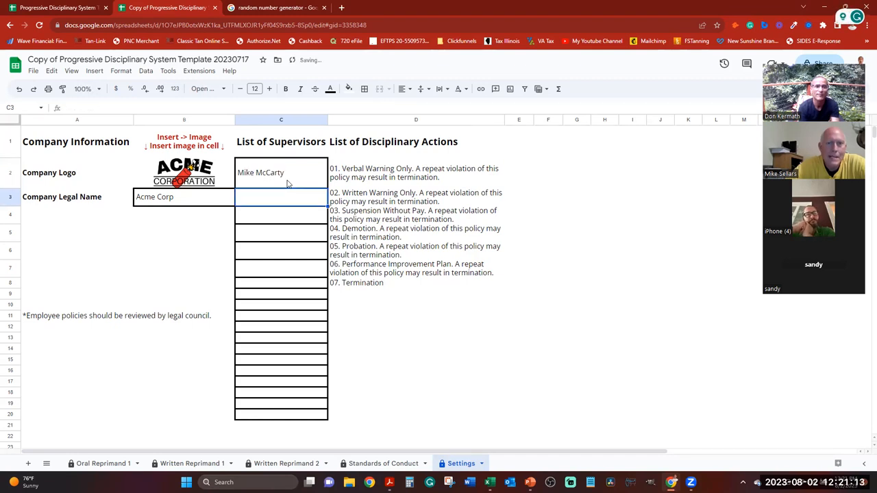
{"action": "type", "text": "Nicole Manion"}
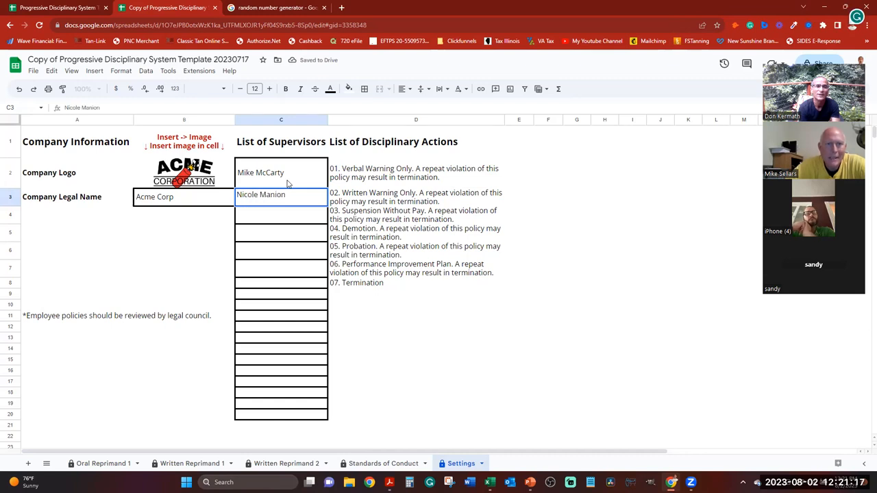
{"action": "type", "text": "Don Kermat"}
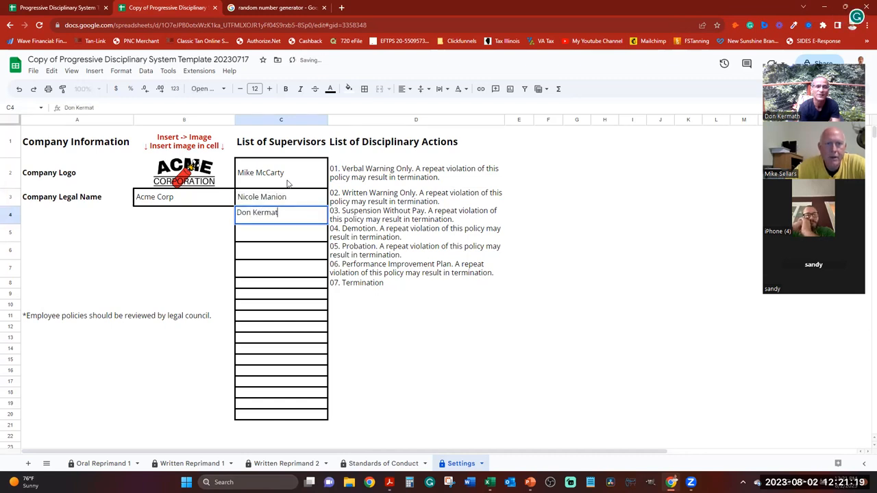
{"action": "key", "text": "enter"}
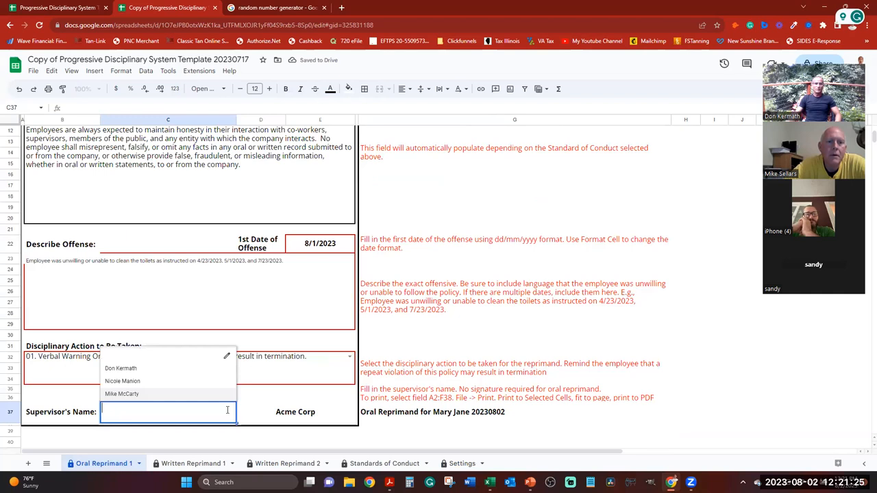
{"action": "left_click", "coordinate": [122, 381]}
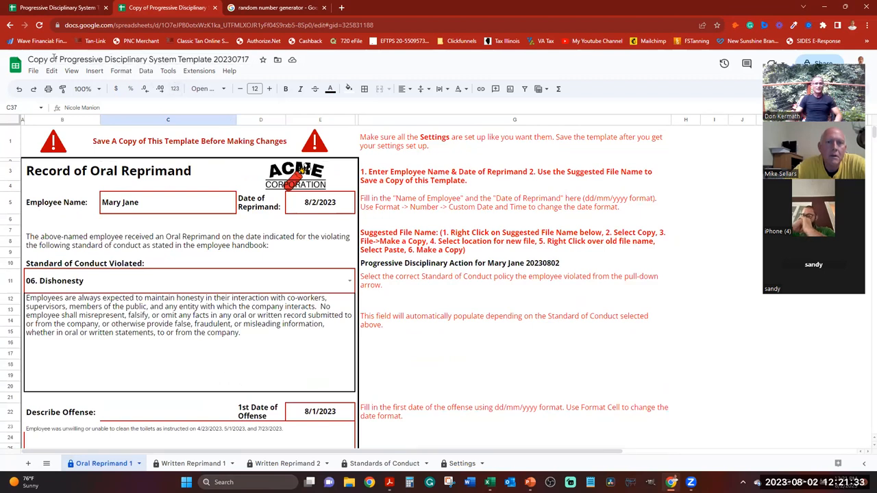
{"action": "left_click", "coordinate": [137, 59]}
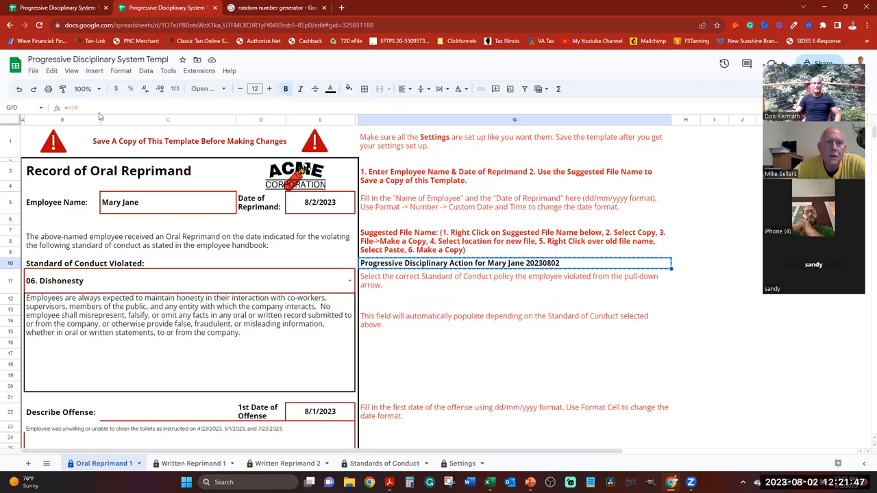
- Rename the workbook 'Progressive Disciplinary Action for Mary Jane 20230802' from the suggested name in G10
{"action": "left_click", "coordinate": [97, 60]}
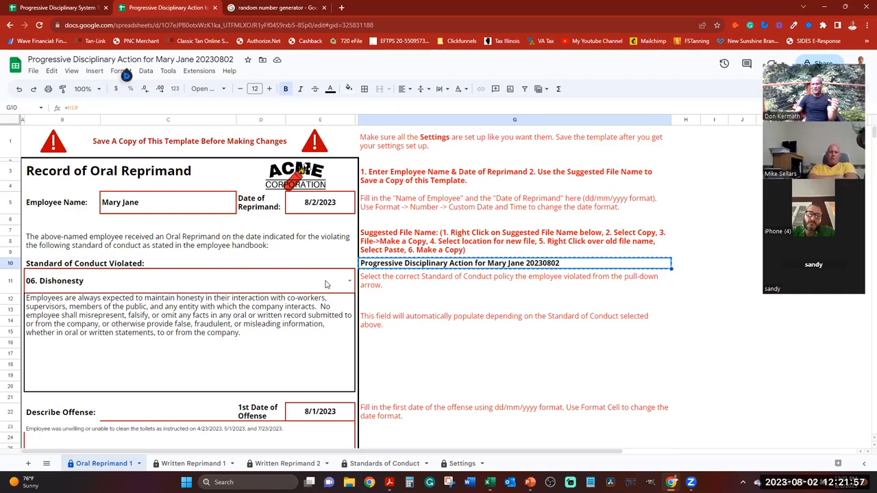
{"action": "mouse_move", "coordinate": [267, 302]}
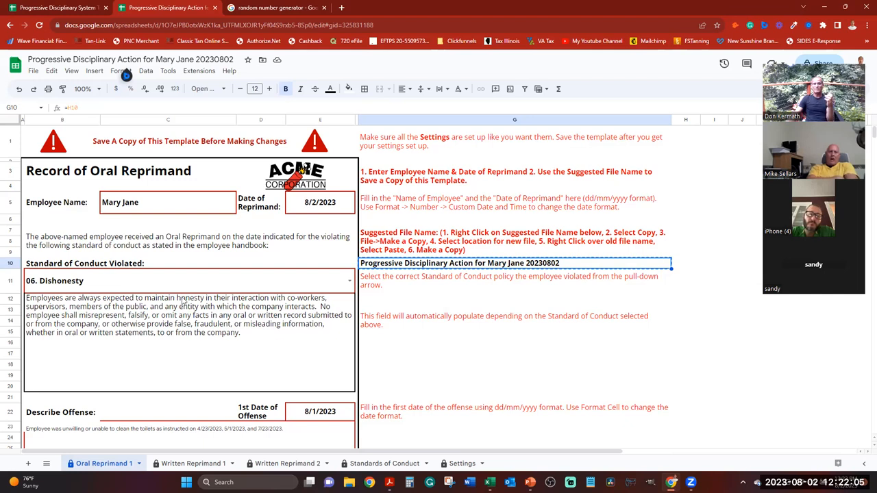
{"action": "mouse_move", "coordinate": [365, 336]}
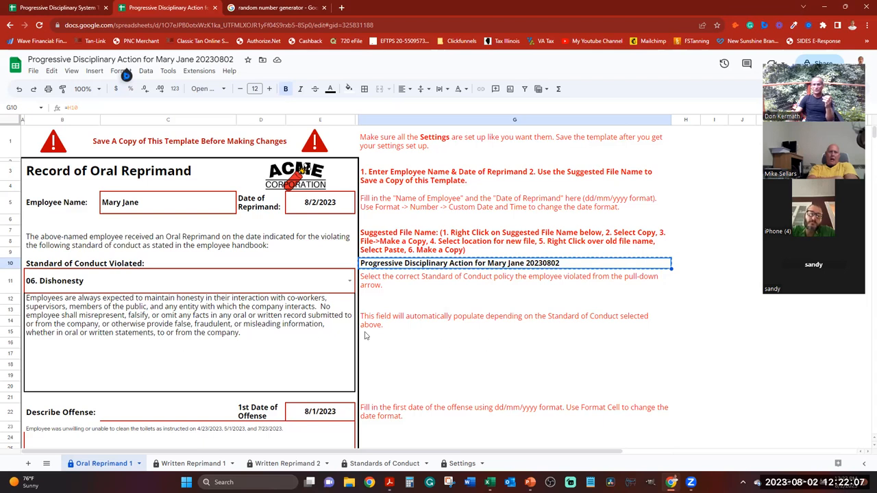
{"action": "mouse_move", "coordinate": [293, 388]}
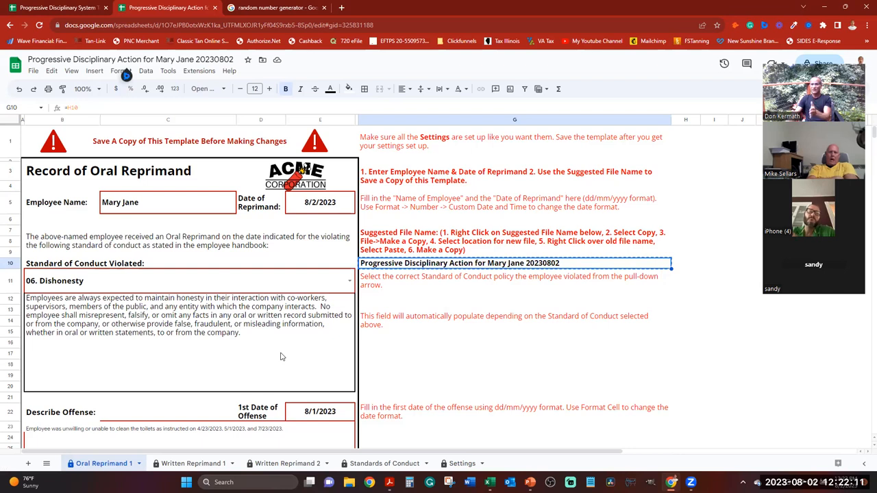
{"action": "scroll", "scroll_direction": "down", "scroll_amount": 3}
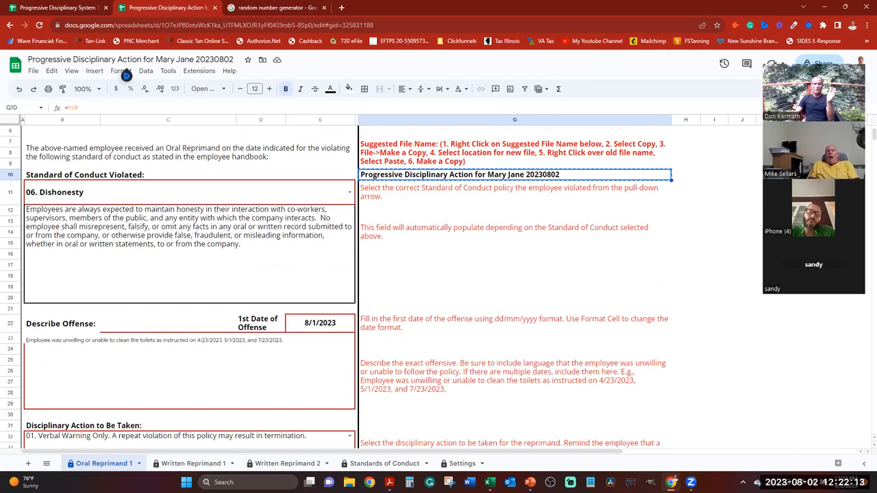
{"action": "left_click", "coordinate": [195, 463]}
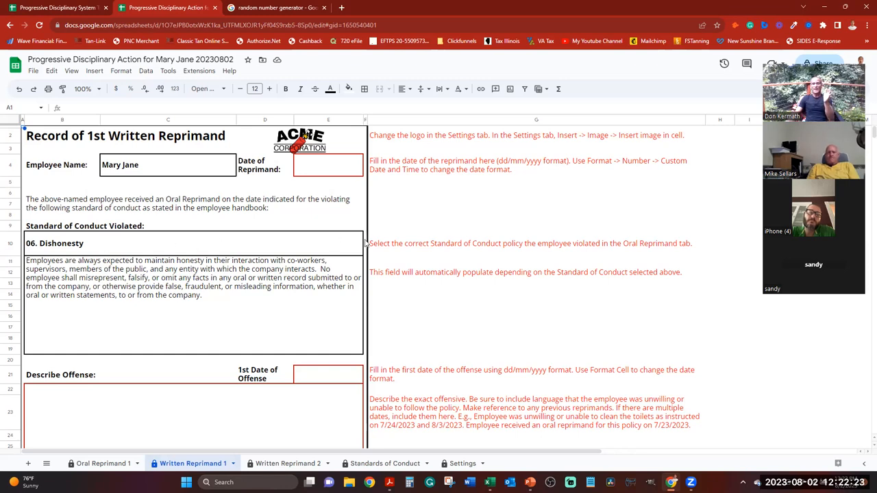
{"action": "mouse_move", "coordinate": [345, 244]}
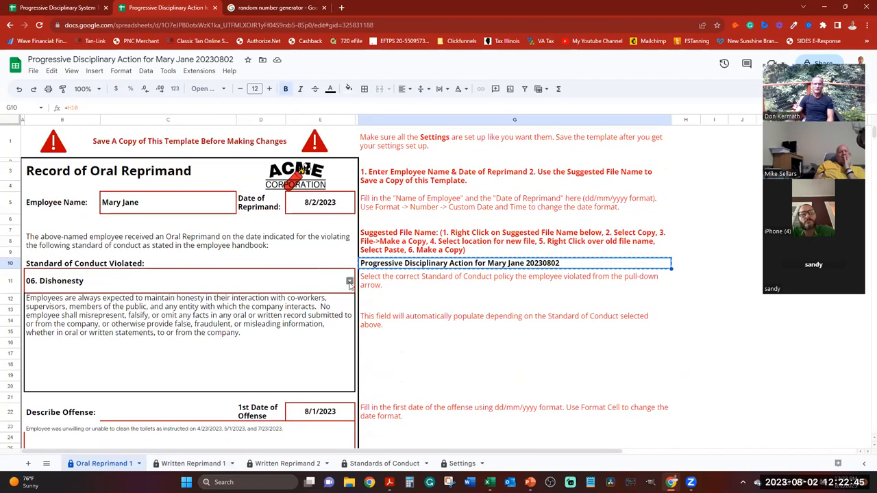
- Set Standard of Conduct Violated to '11. Insubordination' on the oral reprimand
{"action": "left_click", "coordinate": [348, 281]}
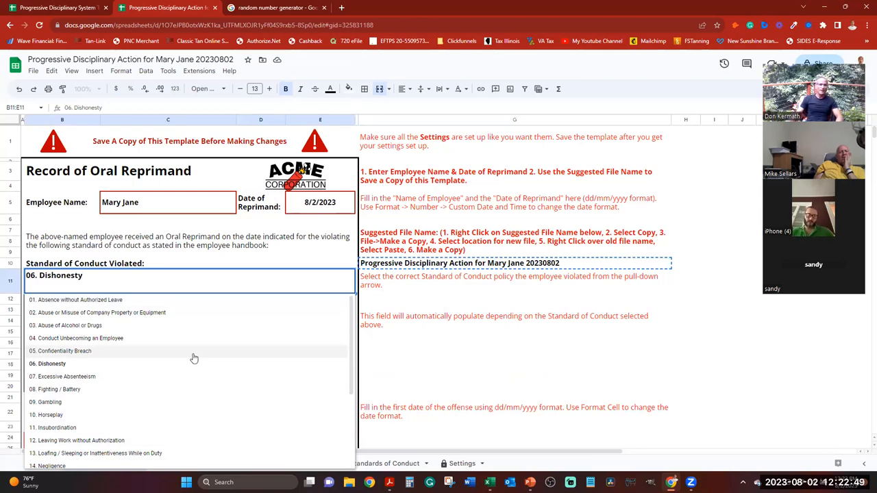
{"action": "mouse_move", "coordinate": [156, 427]}
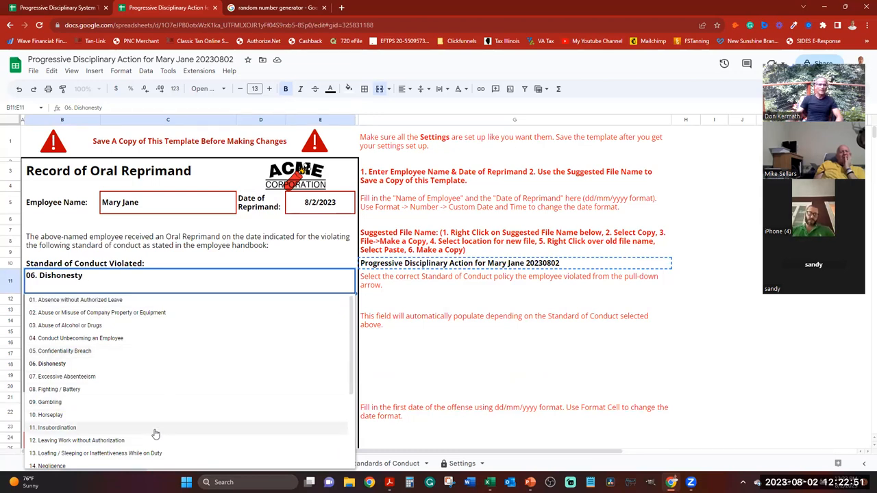
{"action": "left_click", "coordinate": [57, 428]}
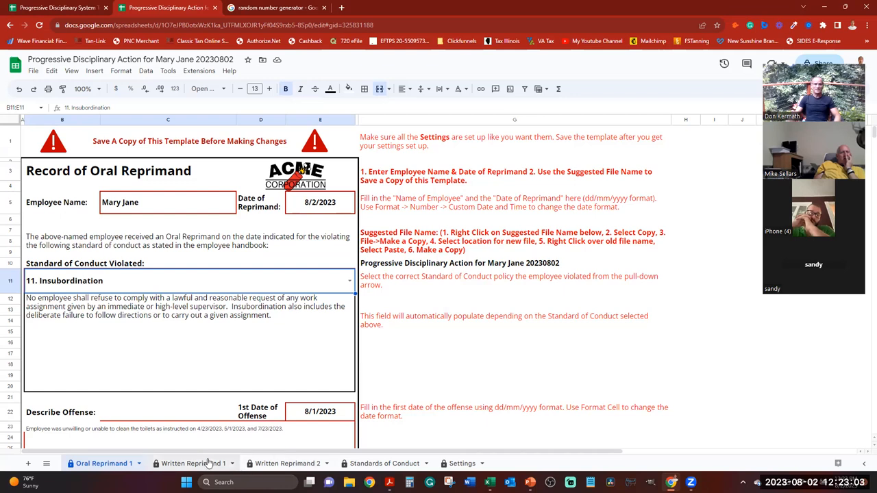
- On Written Reprimand 1, date the reprimand and first offense 8/4/2023 and grab the sample offense text
{"action": "left_click", "coordinate": [190, 464]}
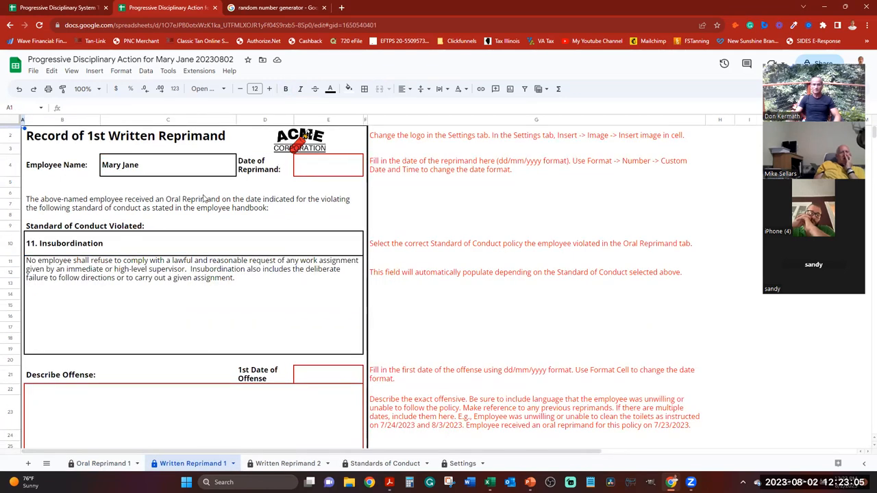
{"action": "left_click", "coordinate": [328, 164]}
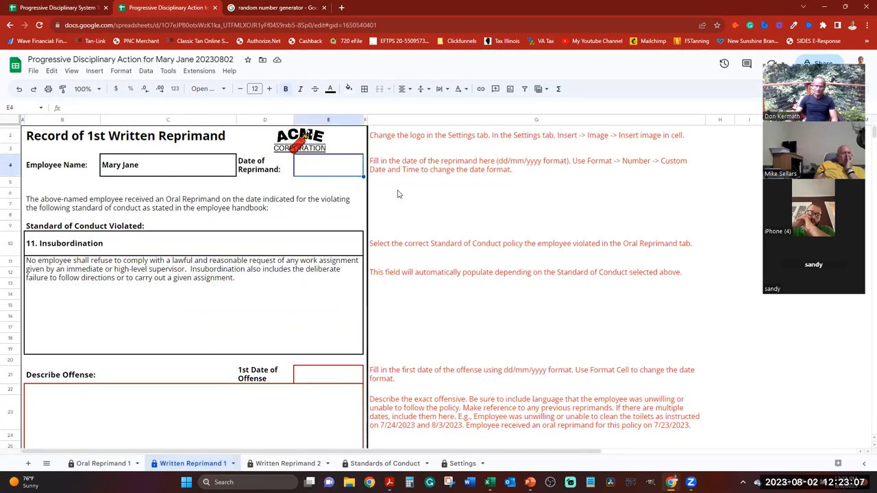
{"action": "type", "text": "8/4/2023"}
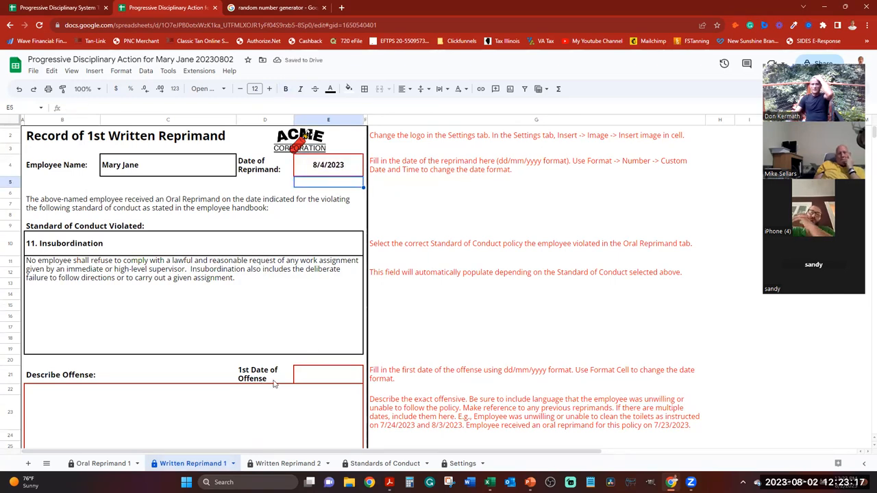
{"action": "left_click", "coordinate": [327, 376]}
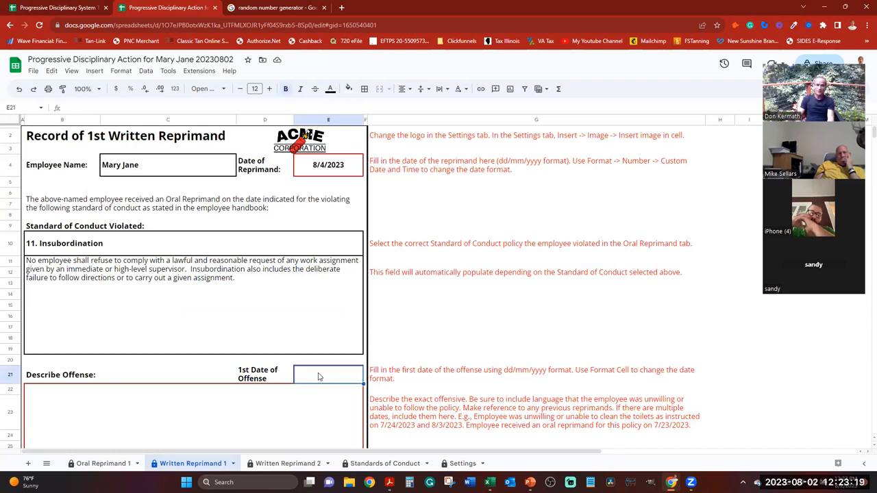
{"action": "type", "text": "8/4/2023"}
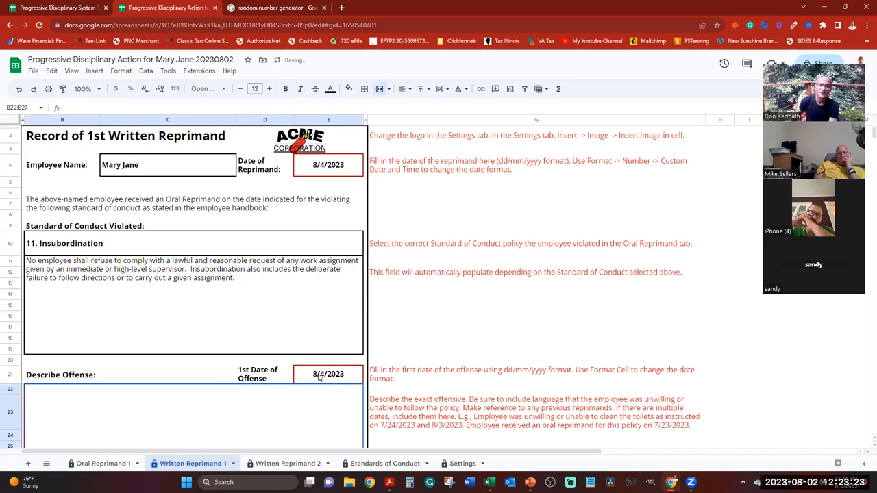
{"action": "left_click", "coordinate": [535, 412]}
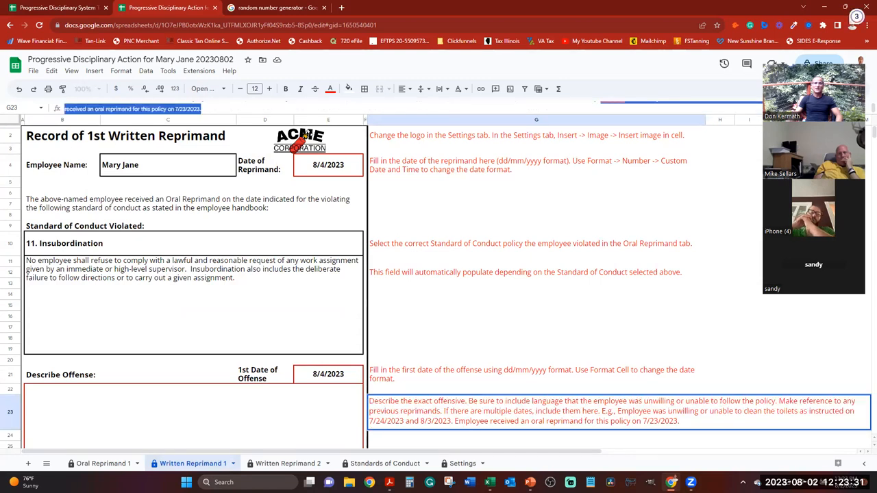
{"action": "mouse_move", "coordinate": [444, 236]}
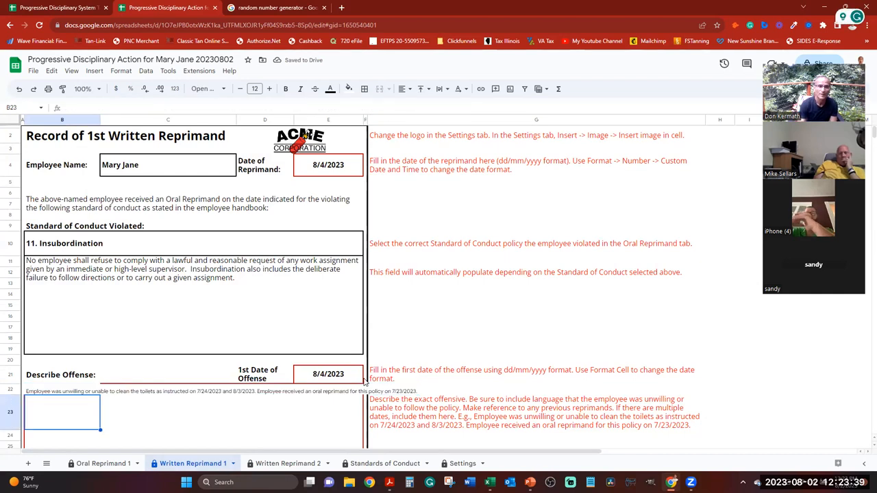
- Bottom-align the merged Describe Offense box B22:E27 holding the toilet-cleaning offense text
{"action": "right_click", "coordinate": [425, 436]}
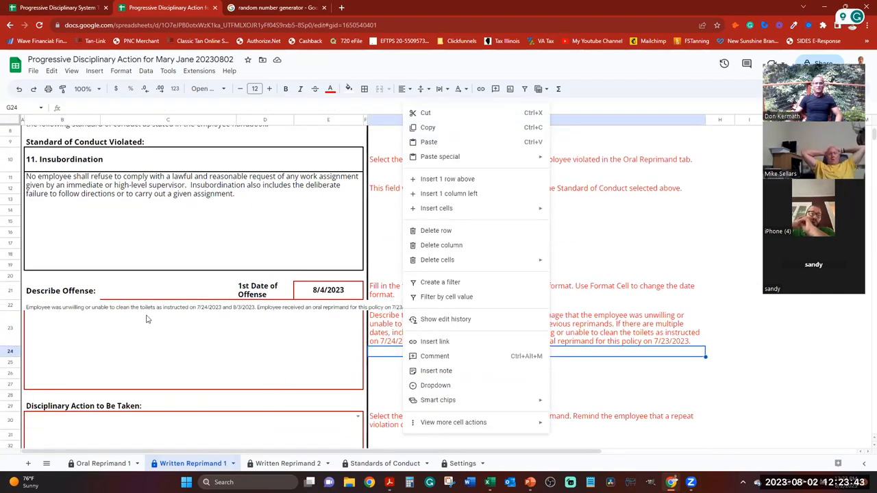
{"action": "left_click", "coordinate": [167, 329]}
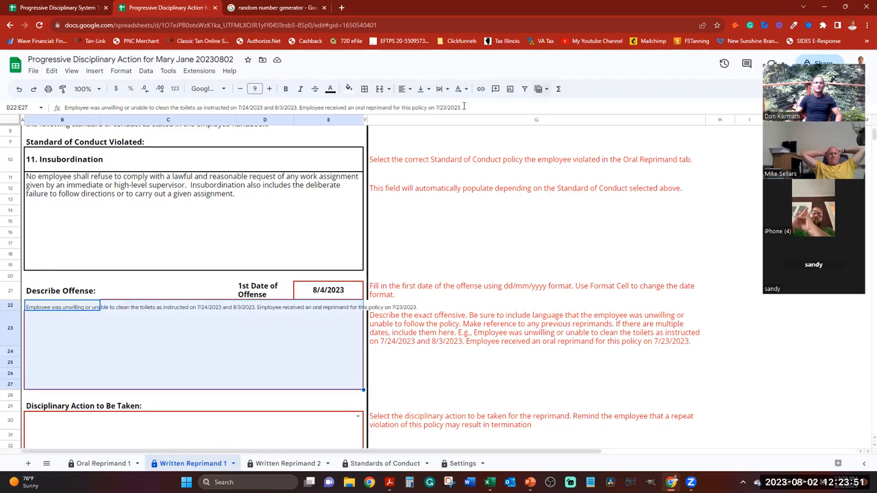
{"action": "mouse_move", "coordinate": [378, 89]}
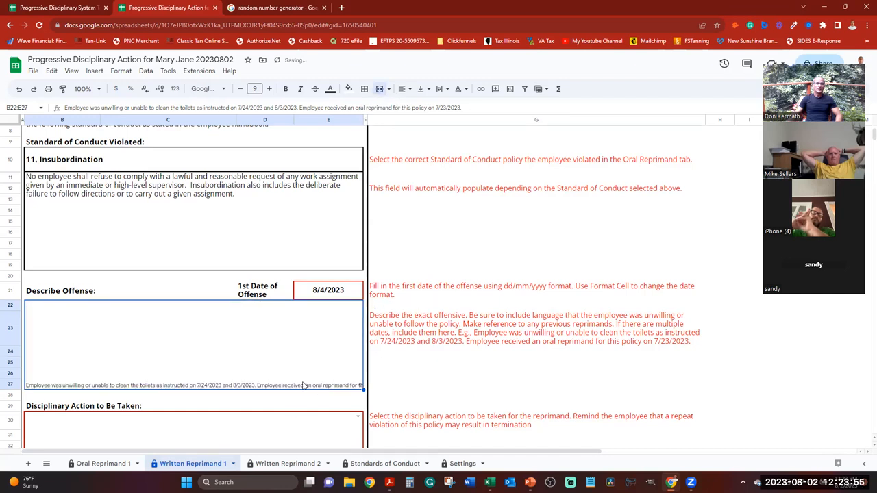
{"action": "scroll", "scroll_direction": "down", "scroll_amount": 3}
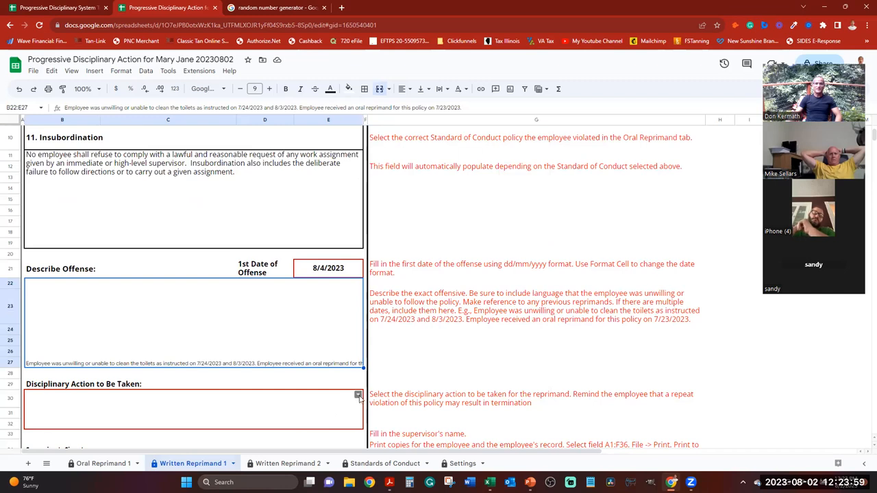
{"action": "left_click", "coordinate": [359, 396]}
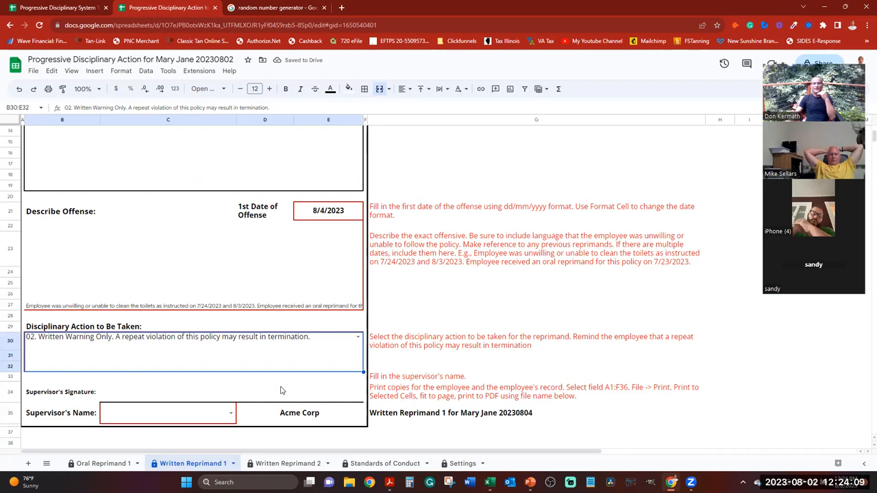
{"action": "mouse_move", "coordinate": [269, 396]}
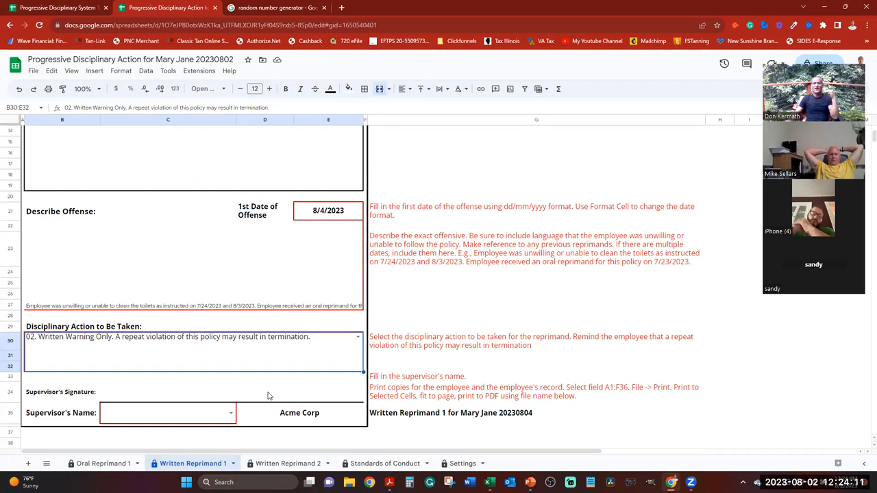
{"action": "mouse_move", "coordinate": [259, 382]}
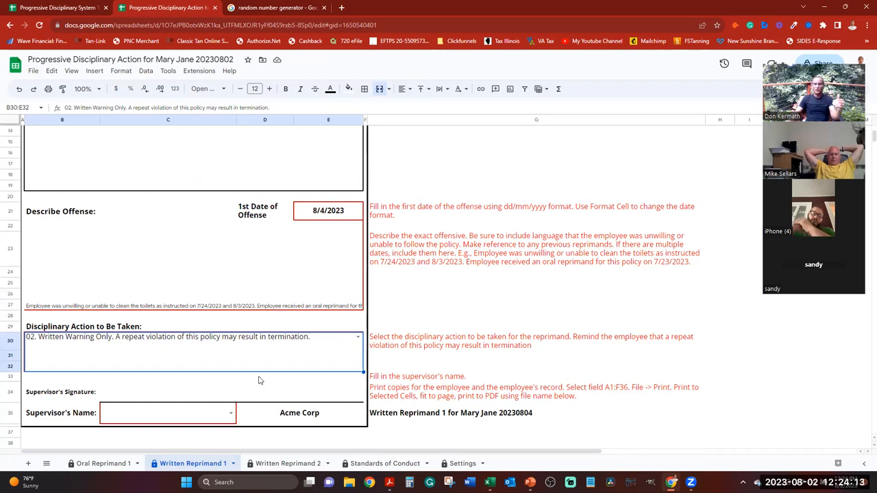
{"action": "mouse_move", "coordinate": [253, 365]}
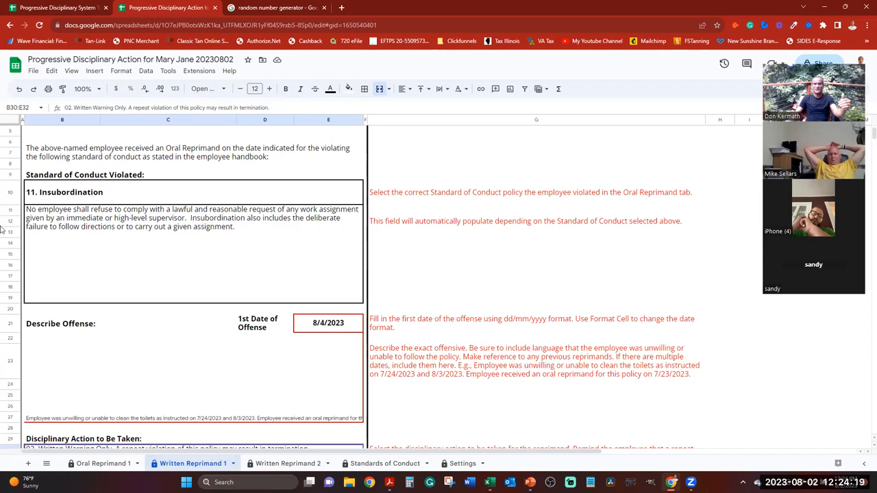
{"action": "scroll", "scroll_direction": "down", "scroll_amount": 3}
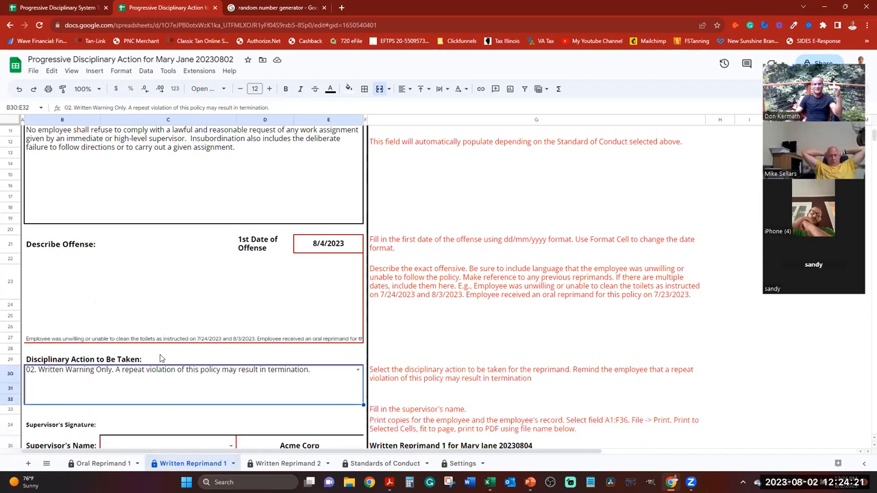
{"action": "scroll", "scroll_direction": "down", "scroll_amount": 3}
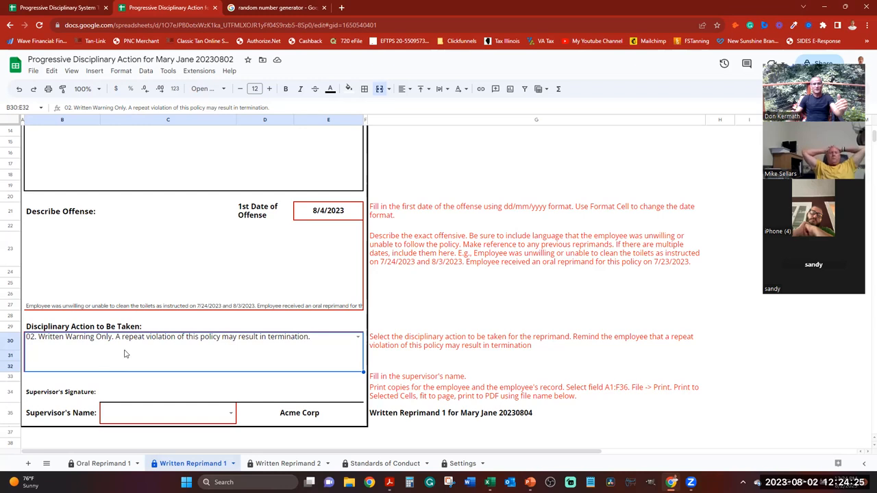
{"action": "mouse_move", "coordinate": [282, 362]}
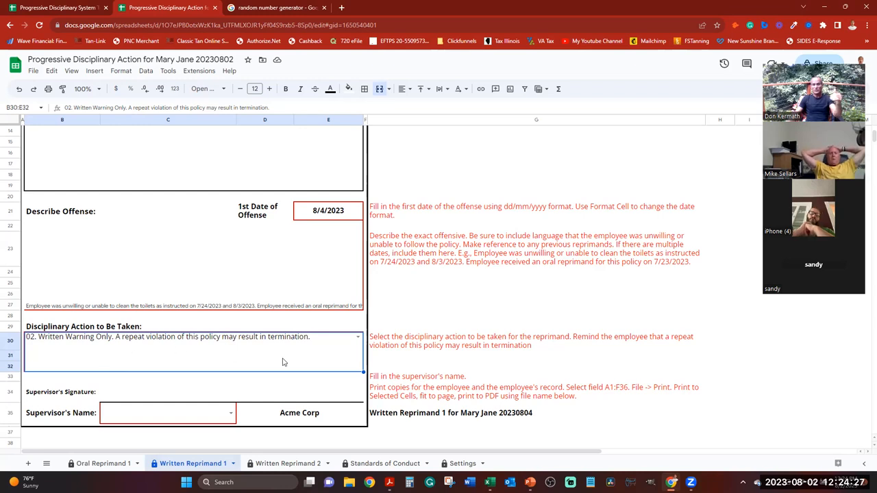
{"action": "left_click", "coordinate": [168, 412]}
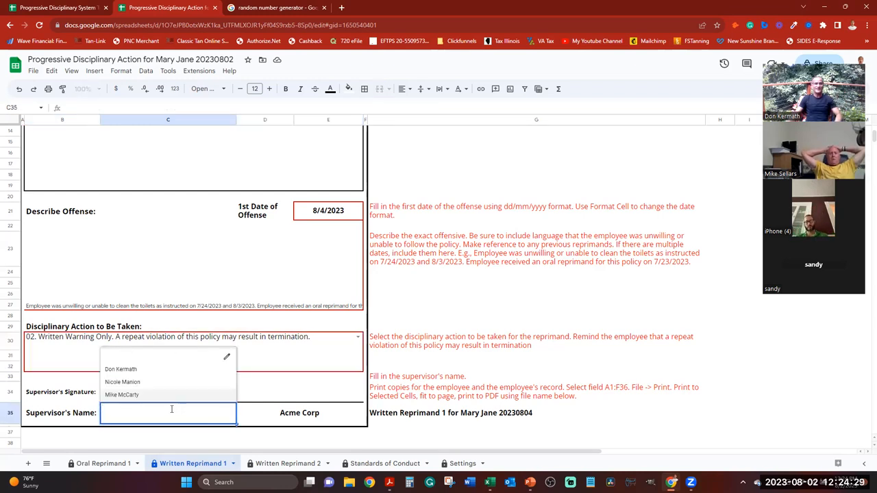
{"action": "left_click", "coordinate": [122, 395]}
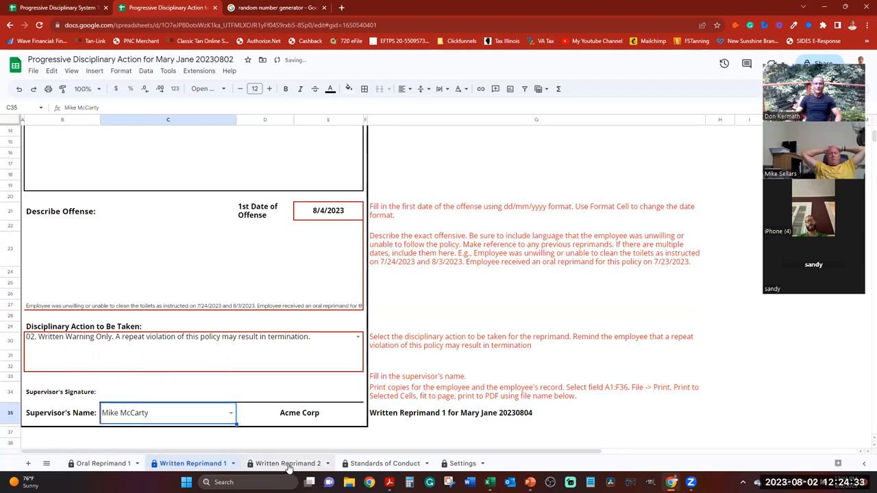
{"action": "left_click", "coordinate": [288, 464]}
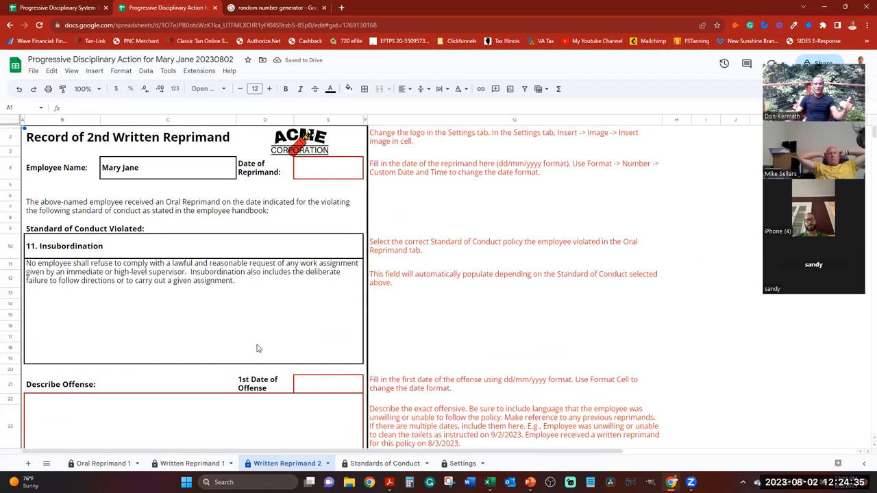
{"action": "mouse_move", "coordinate": [192, 333]}
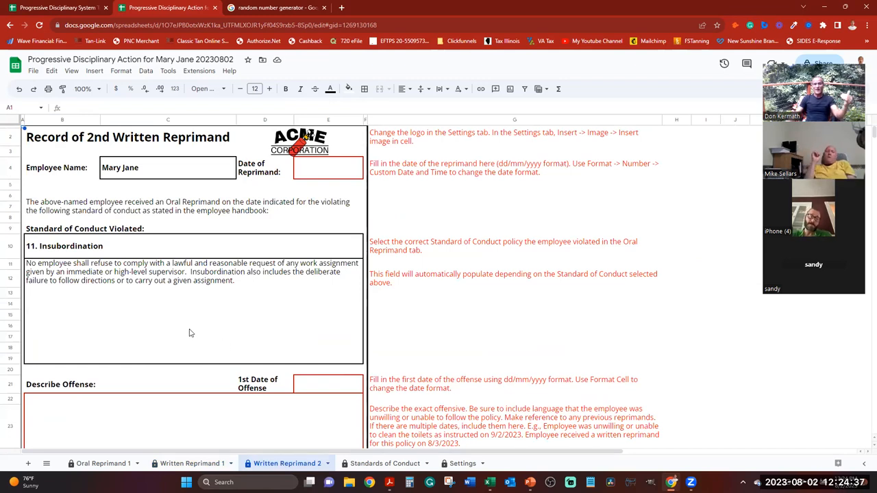
{"action": "scroll", "scroll_direction": "down", "scroll_amount": 3}
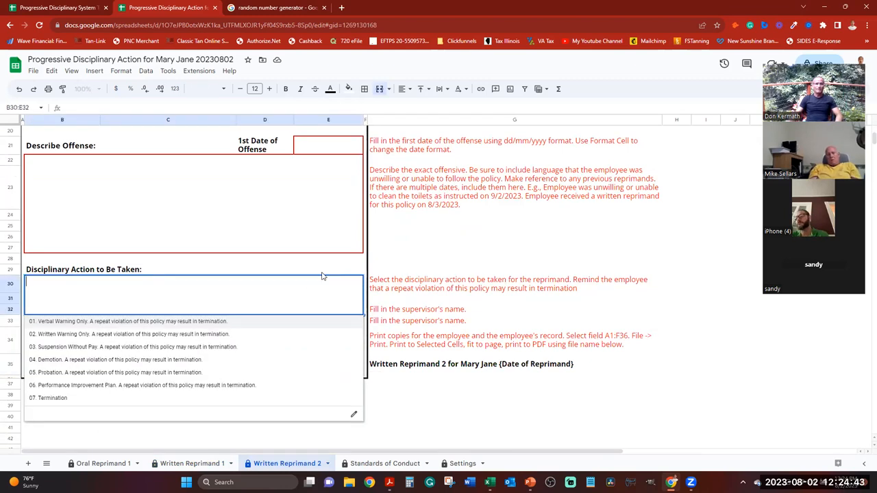
{"action": "left_click", "coordinate": [53, 397]}
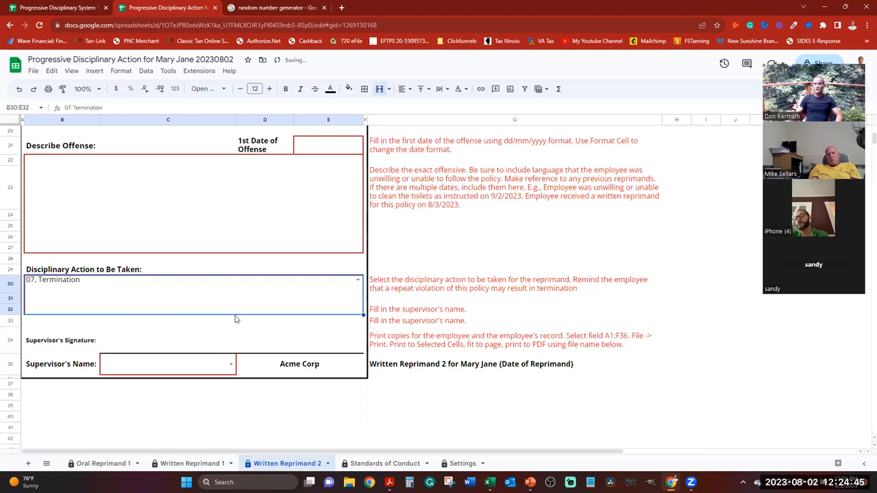
{"action": "mouse_move", "coordinate": [258, 297]}
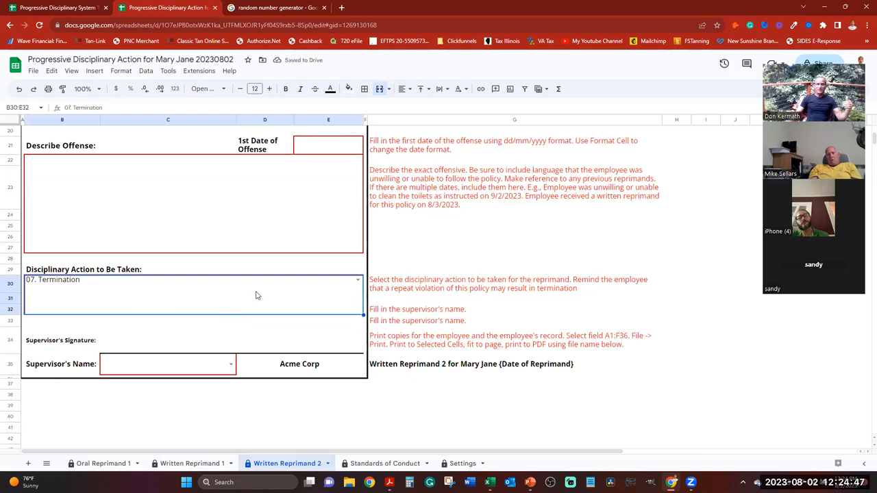
{"action": "mouse_move", "coordinate": [272, 338]}
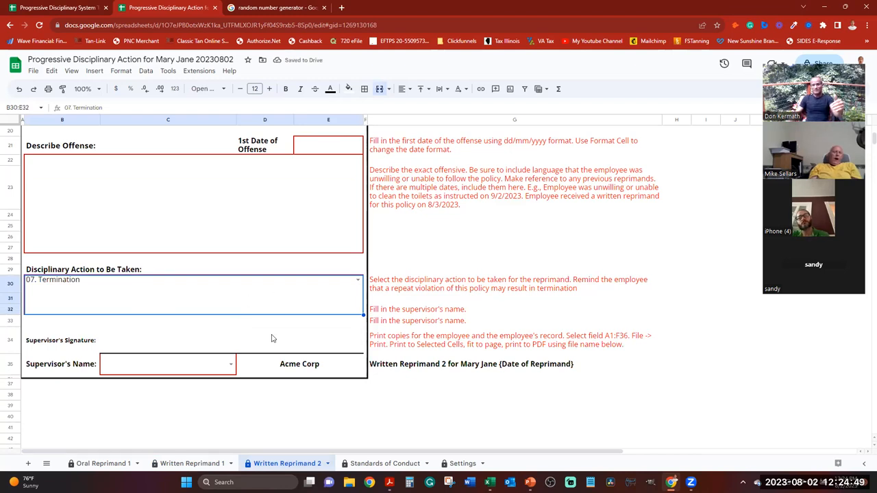
{"action": "mouse_move", "coordinate": [235, 337]}
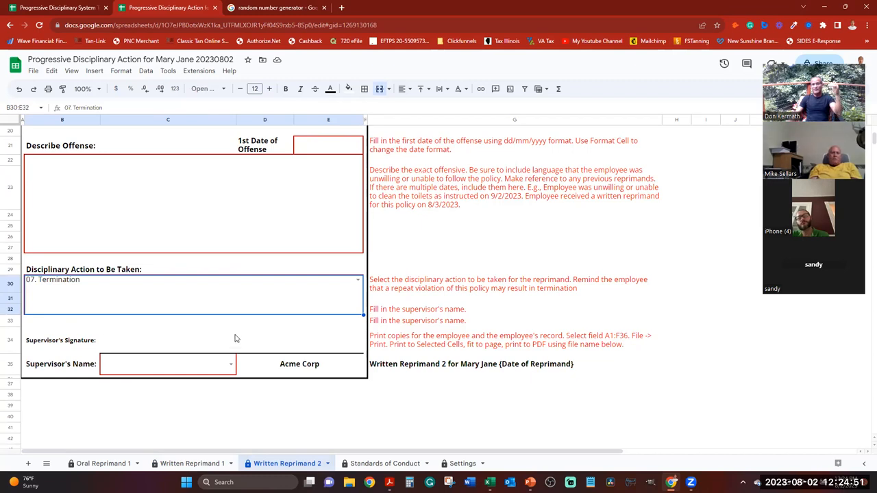
{"action": "mouse_move", "coordinate": [187, 365]}
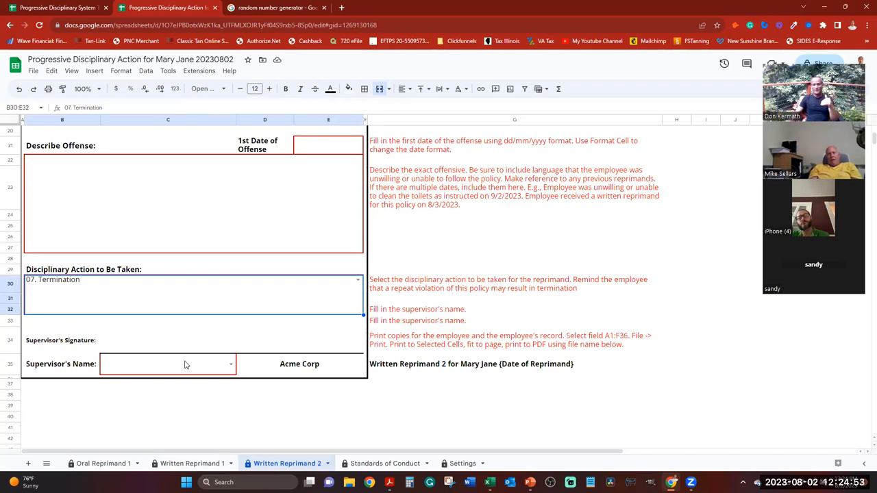
{"action": "left_click", "coordinate": [168, 340]}
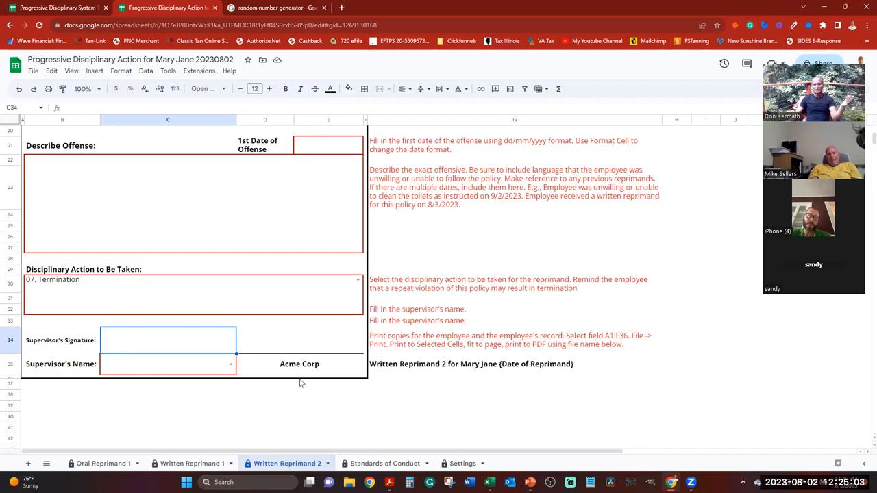
{"action": "left_click", "coordinate": [329, 339]}
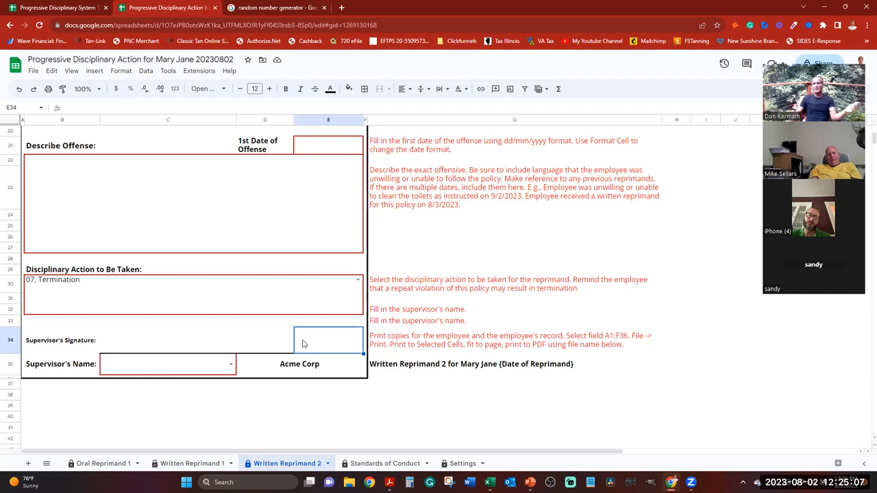
{"action": "left_click", "coordinate": [167, 340]}
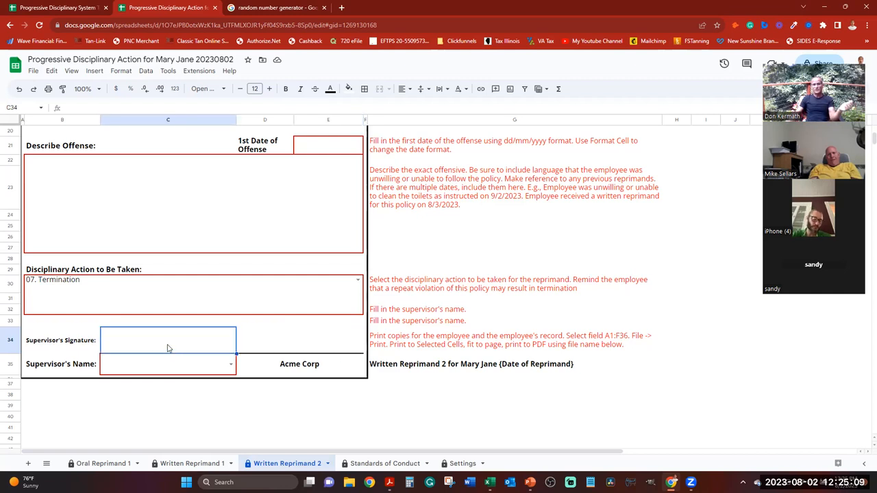
{"action": "scroll", "scroll_direction": "down", "scroll_amount": 3}
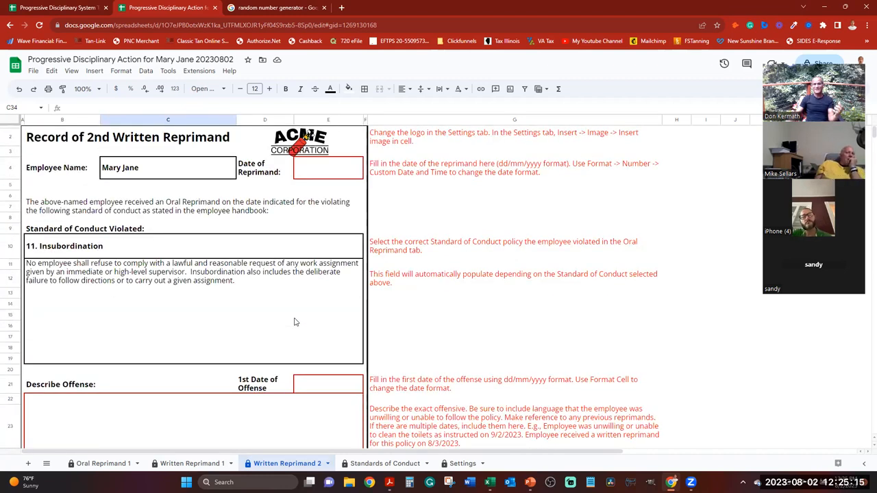
{"action": "mouse_move", "coordinate": [288, 325]}
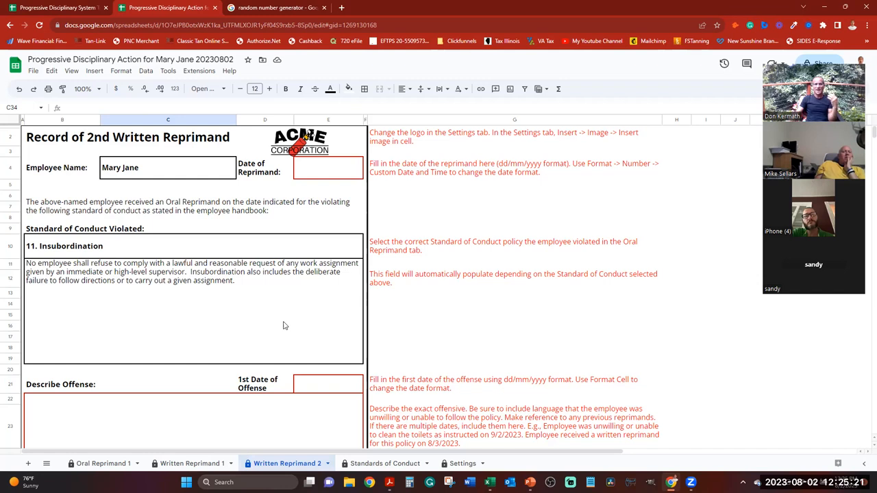
{"action": "mouse_move", "coordinate": [499, 219]}
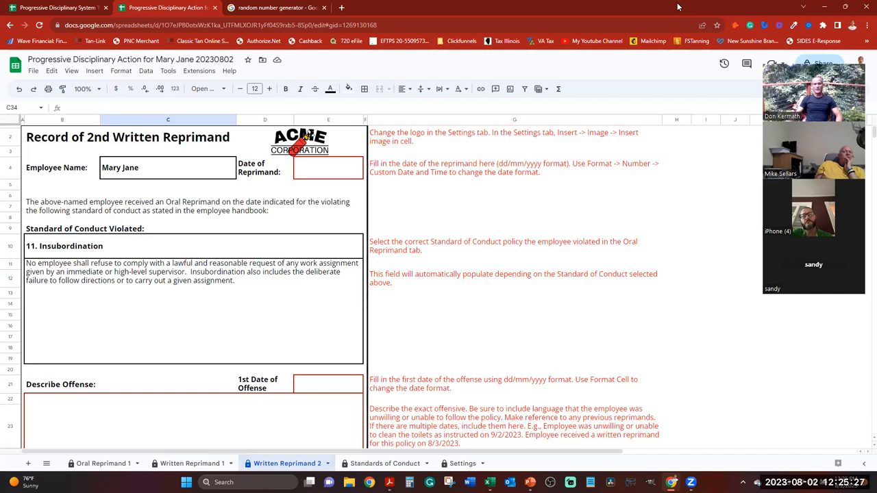
{"action": "mouse_move", "coordinate": [594, 275]}
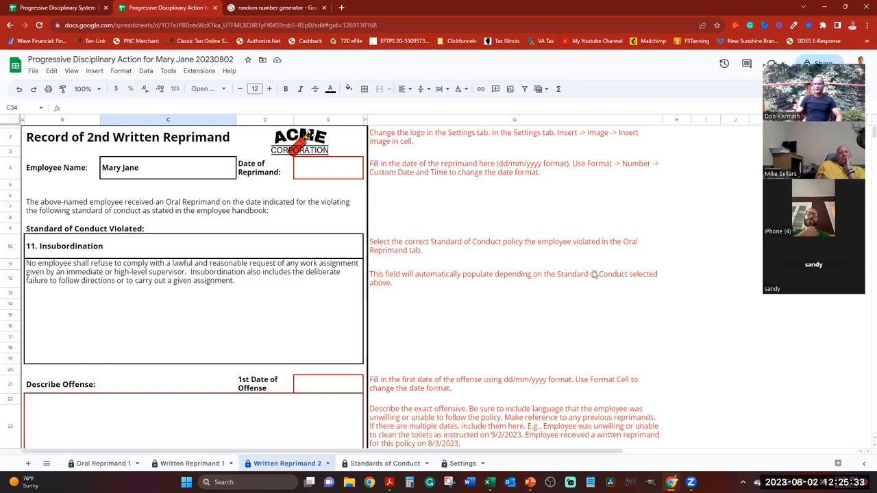
{"action": "mouse_move", "coordinate": [271, 314]}
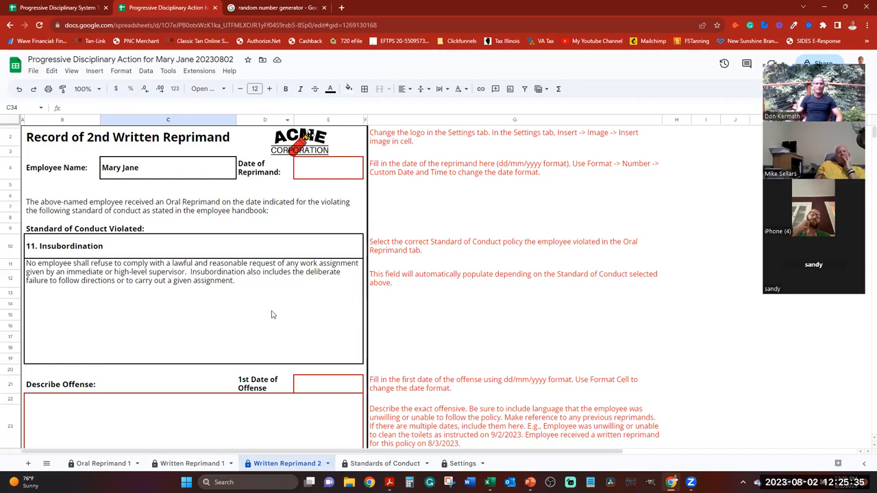
{"action": "mouse_move", "coordinate": [296, 181]}
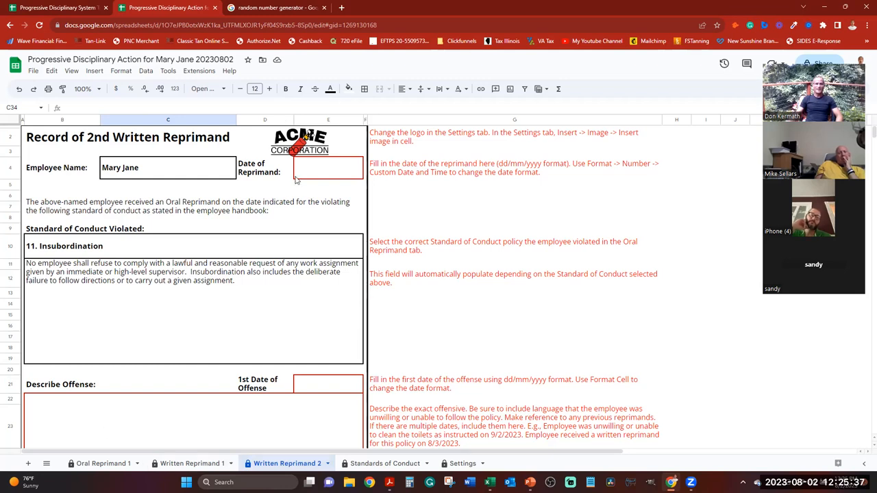
{"action": "left_click", "coordinate": [48, 89]}
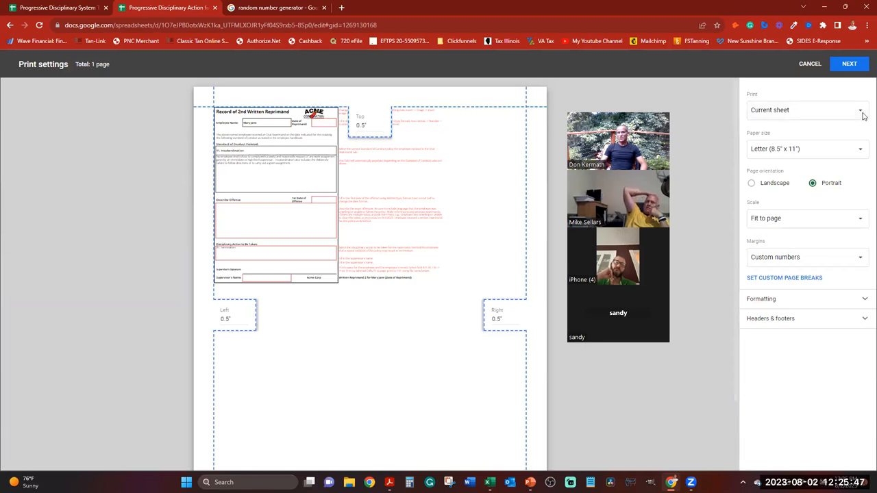
{"action": "left_click", "coordinate": [806, 110]}
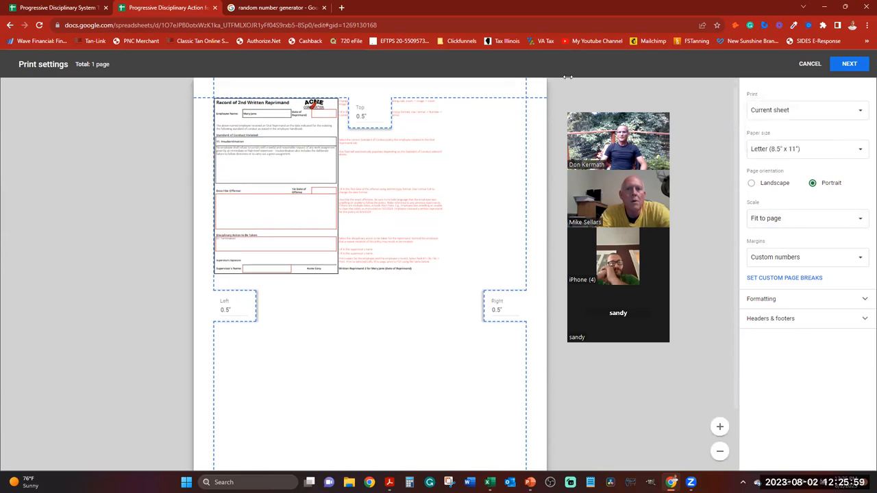
{"action": "left_click", "coordinate": [809, 64]}
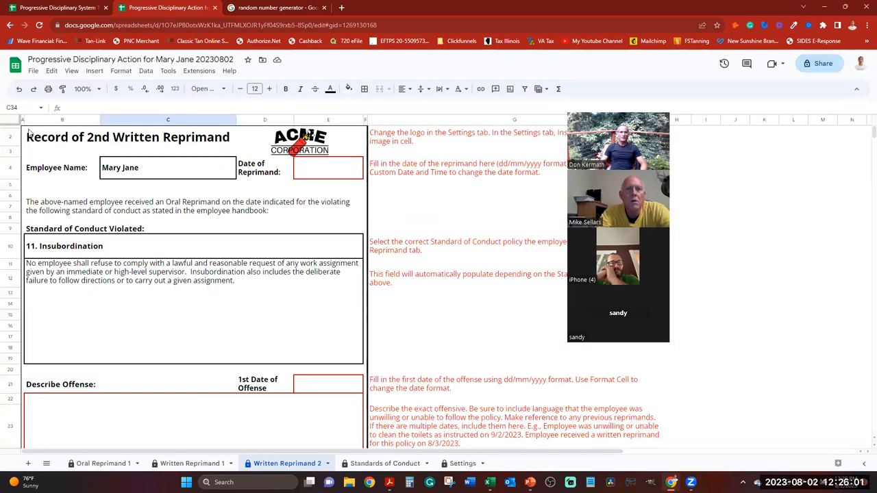
- Select the full reprimand form A2:F36 as the print range, then minimize Chrome
{"action": "left_click", "coordinate": [62, 137]}
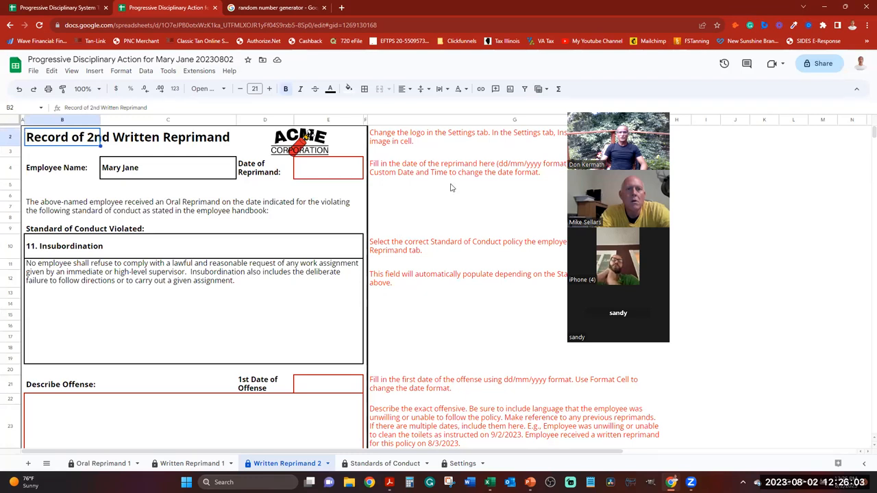
{"action": "scroll", "scroll_direction": "down", "scroll_amount": 3}
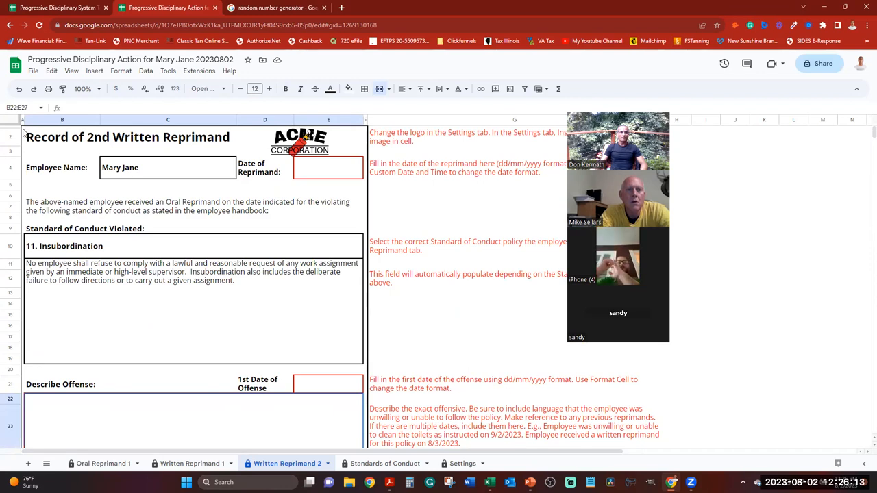
{"action": "scroll", "scroll_direction": "down", "scroll_amount": 3}
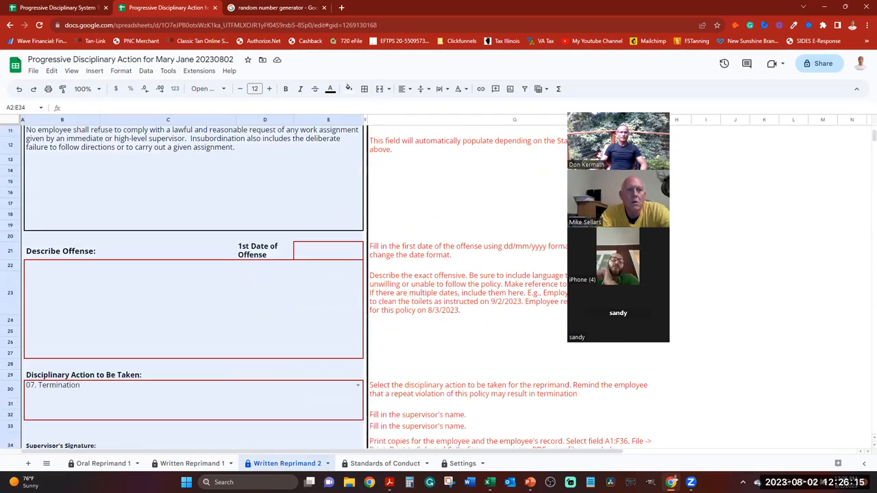
{"action": "scroll", "scroll_direction": "down", "scroll_amount": 3}
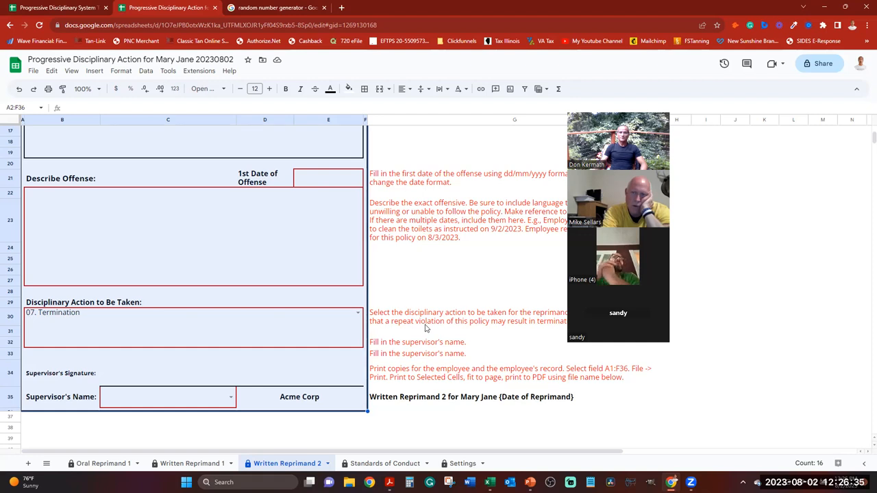
{"action": "mouse_move", "coordinate": [423, 327]}
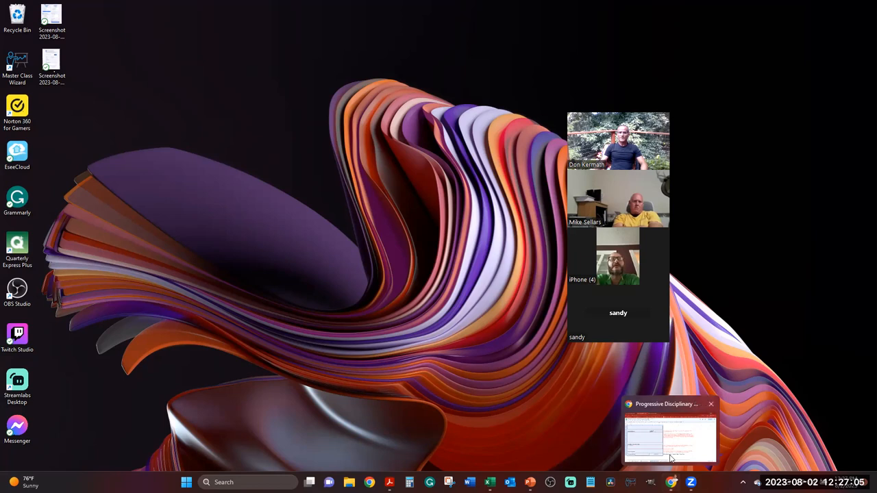
- Restore the Google Sheets window from the taskbar with the form range still selected
{"action": "left_click", "coordinate": [669, 438]}
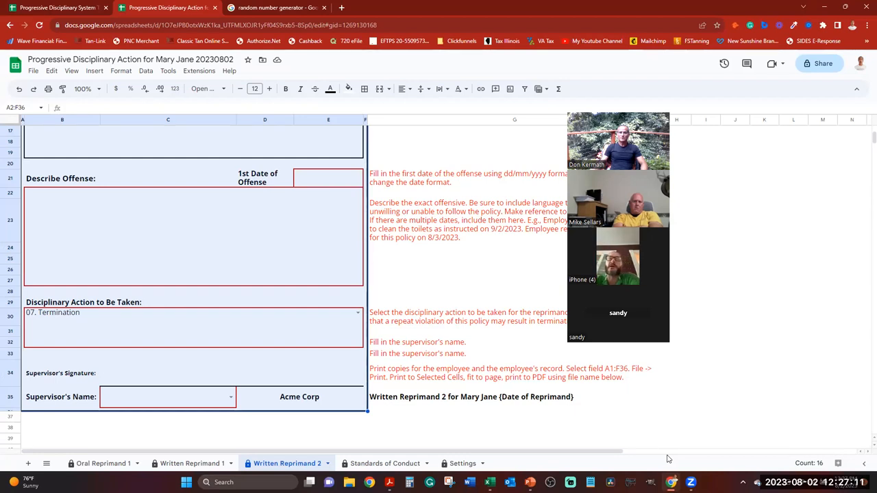
{"action": "mouse_move", "coordinate": [533, 365]}
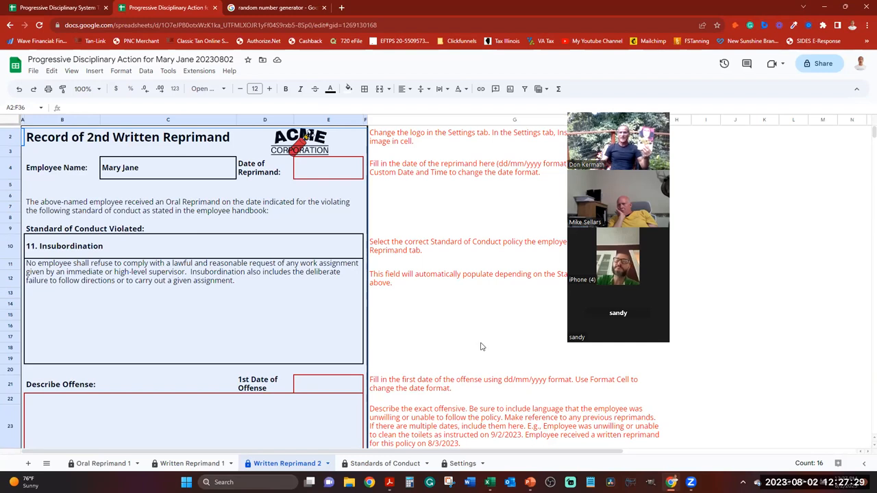
{"action": "mouse_move", "coordinate": [573, 370]}
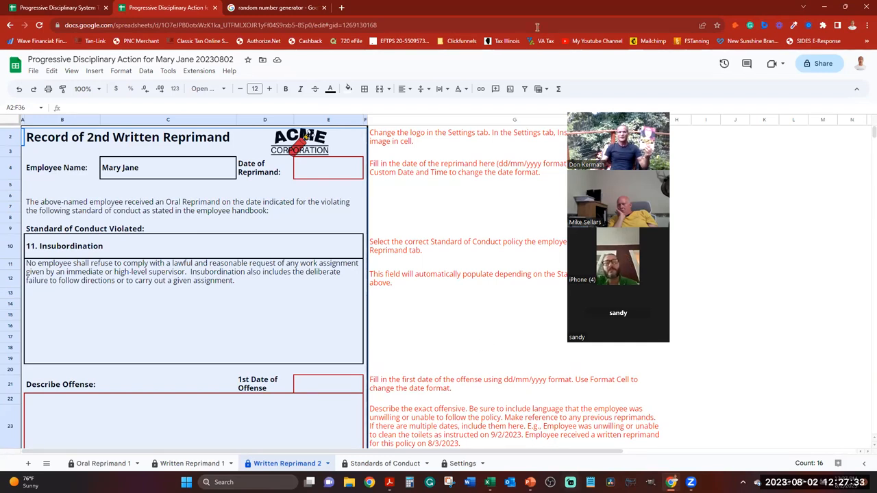
{"action": "mouse_move", "coordinate": [606, 81]}
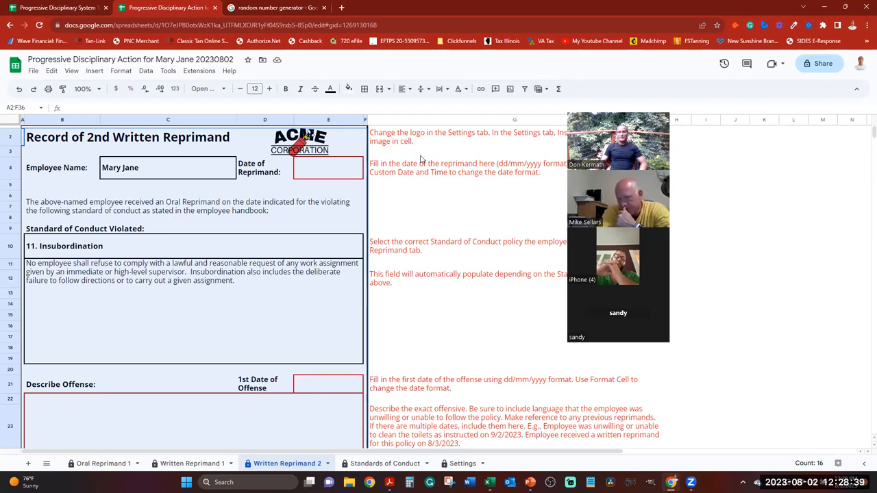
{"action": "mouse_move", "coordinate": [412, 175]}
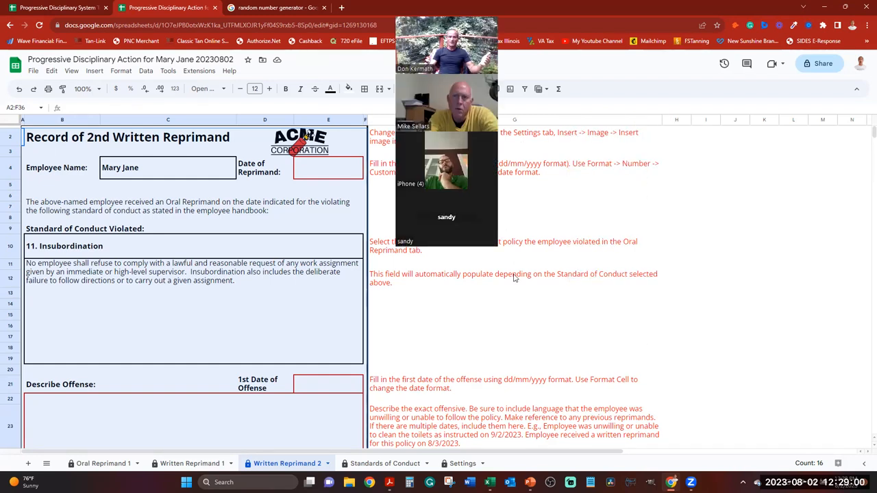
{"action": "mouse_move", "coordinate": [493, 274]}
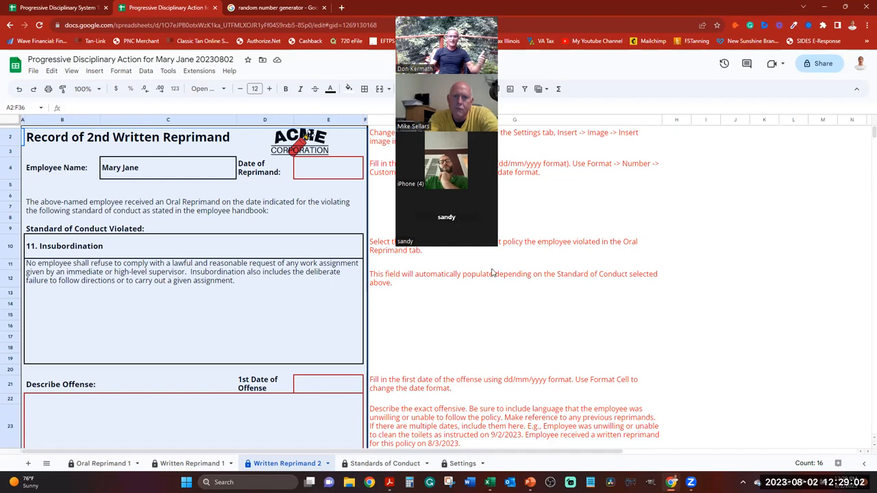